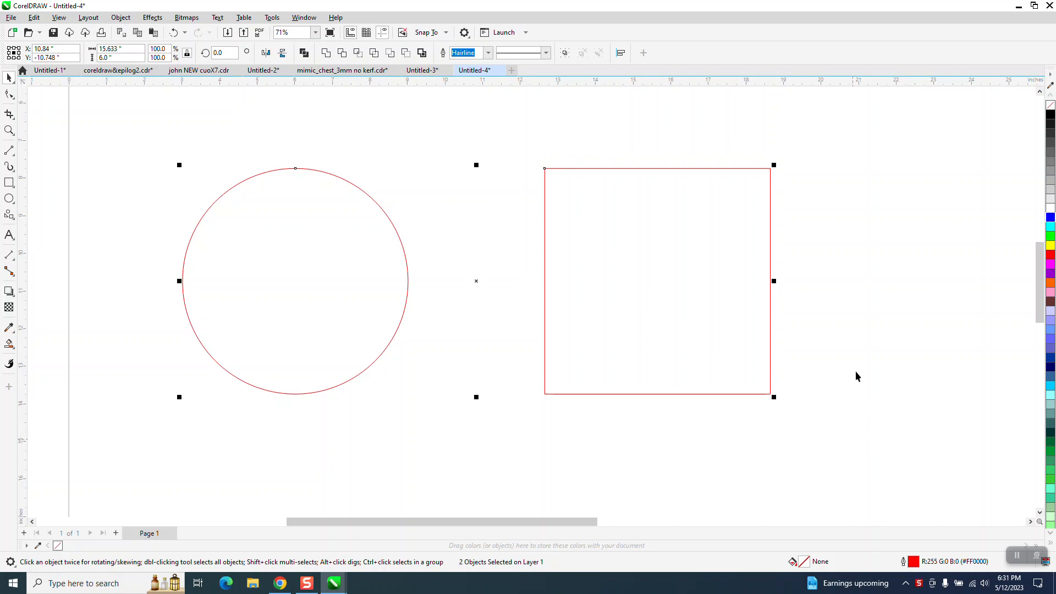
pyautogui.moveTo(469, 245)
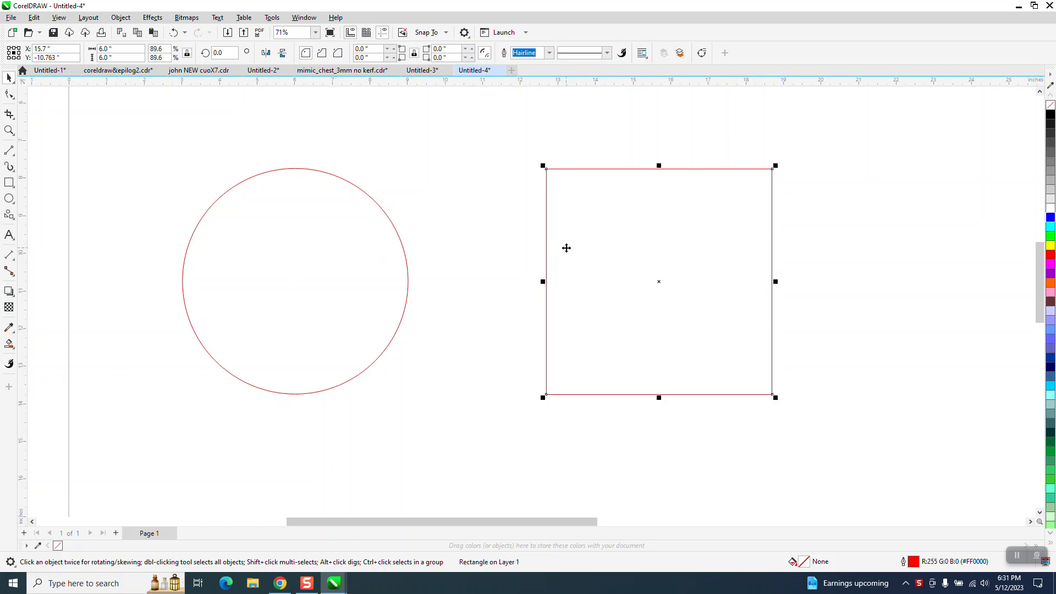
# Apply a one-step 0.25-inch inside contour to the circle, then the square
pyautogui.click(294, 281)
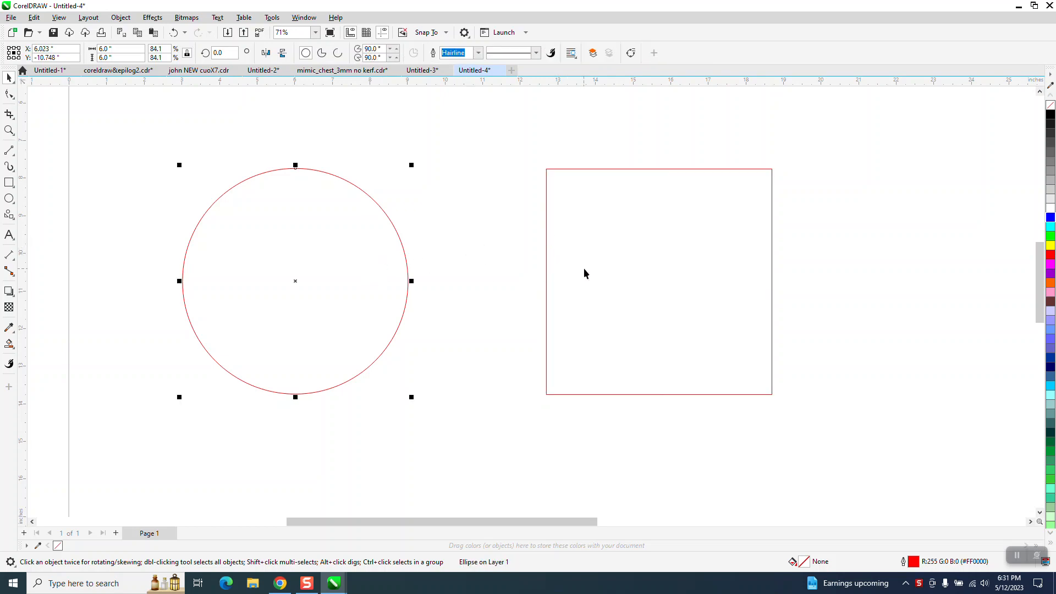
pyautogui.click(659, 281)
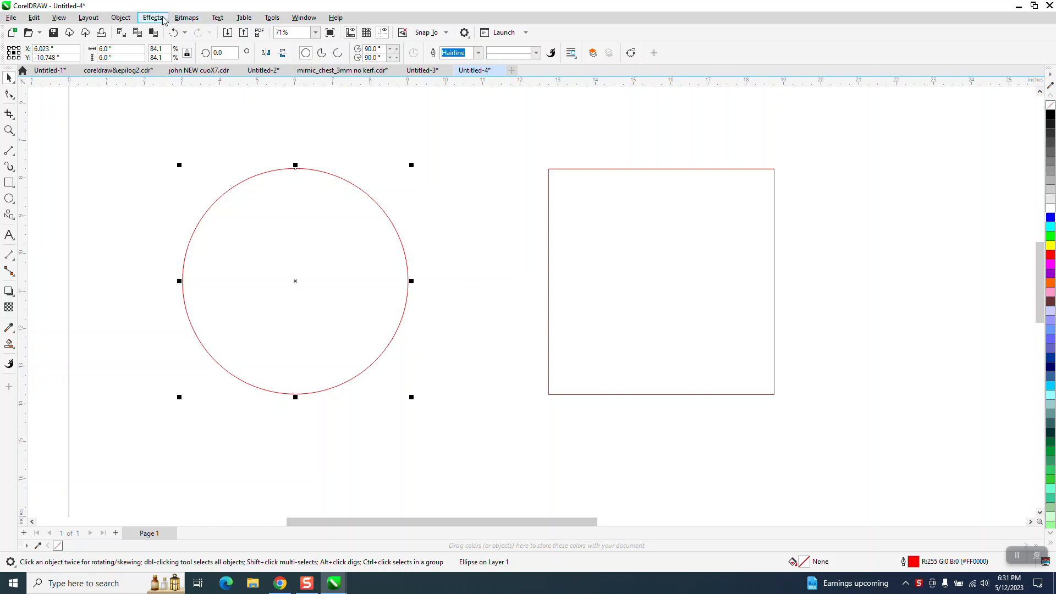
pyautogui.click(152, 17)
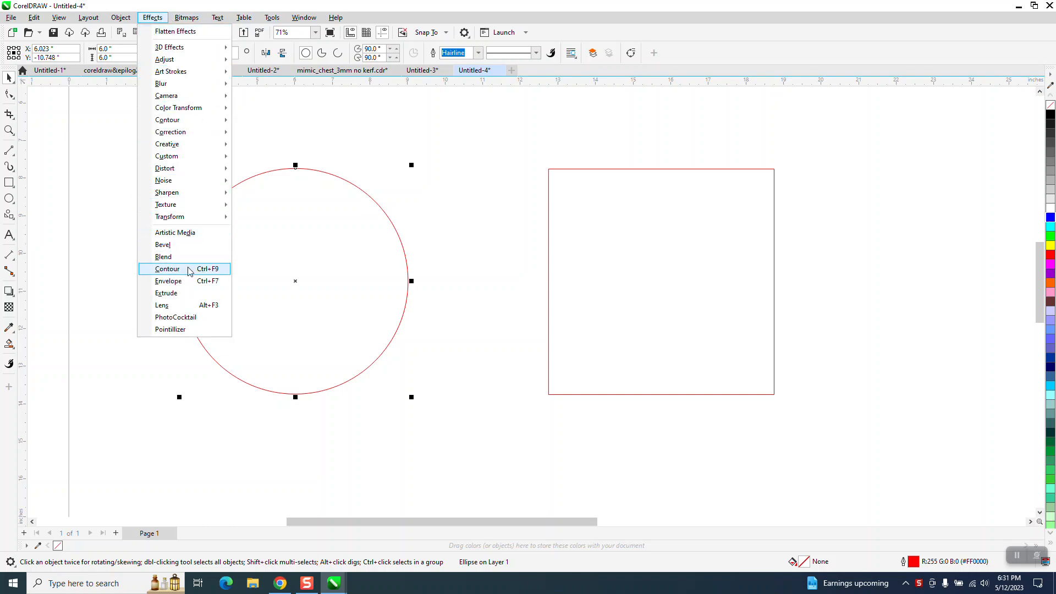
pyautogui.click(167, 269)
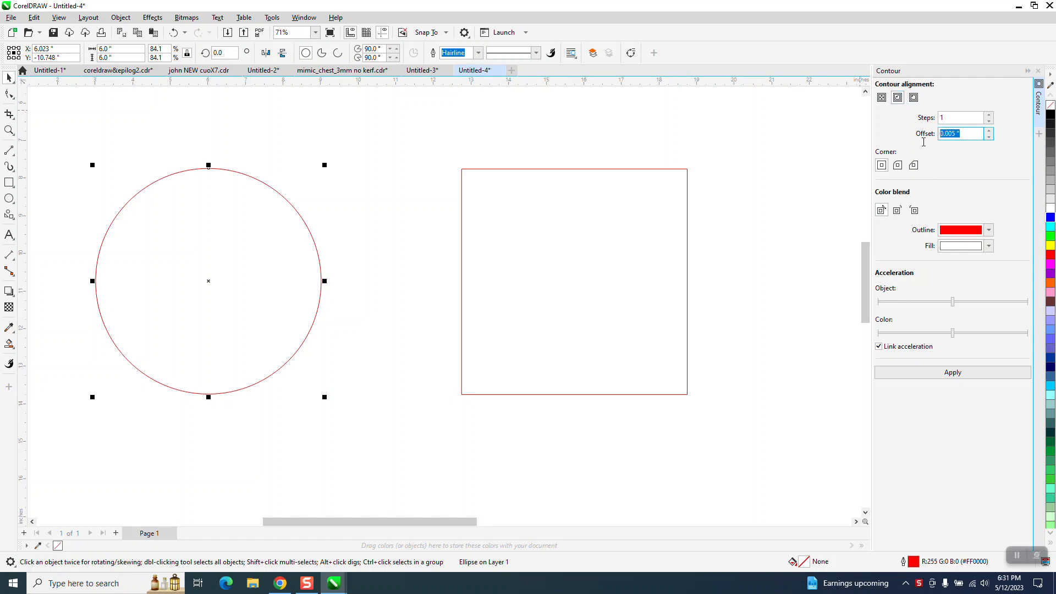
pyautogui.write('.25')
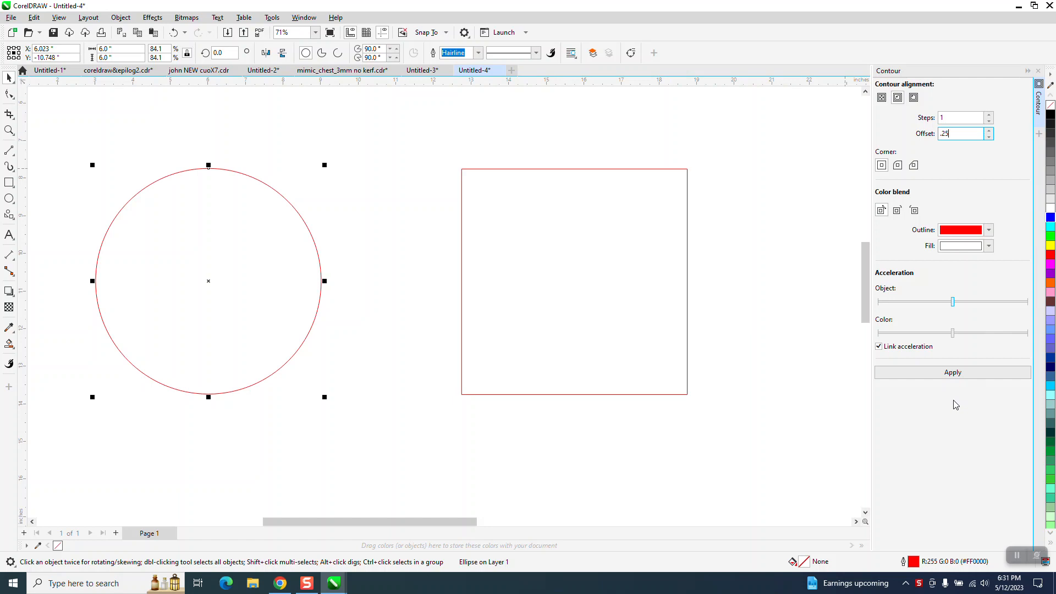
pyautogui.click(952, 372)
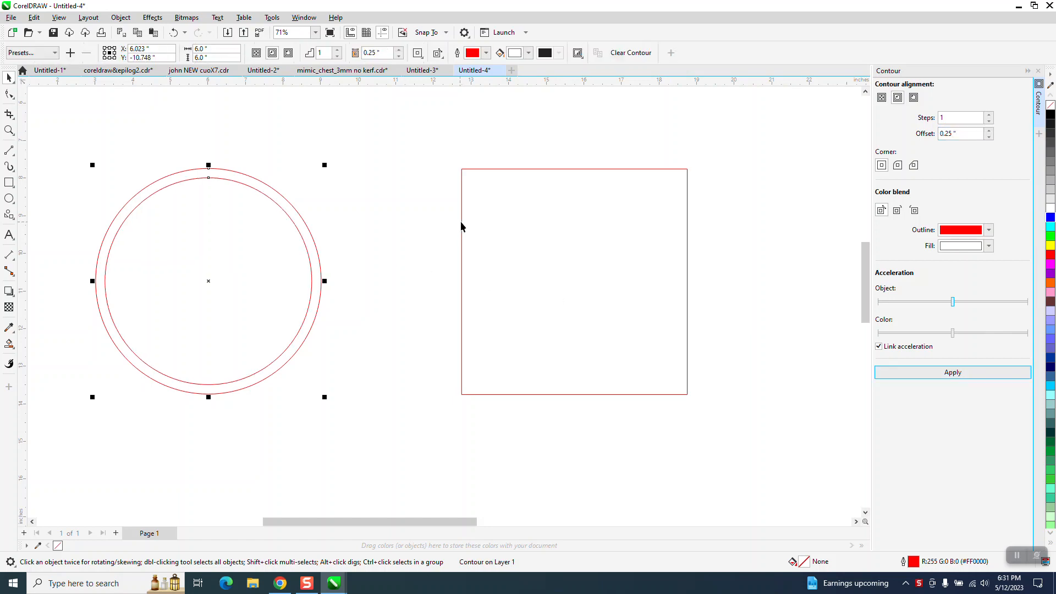
pyautogui.click(952, 372)
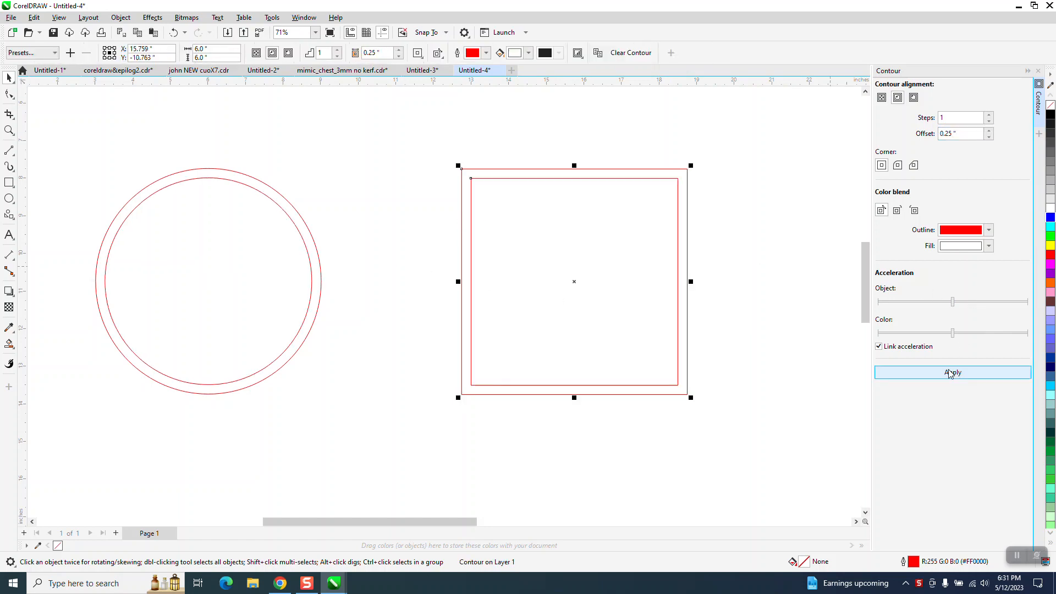
pyautogui.click(952, 372)
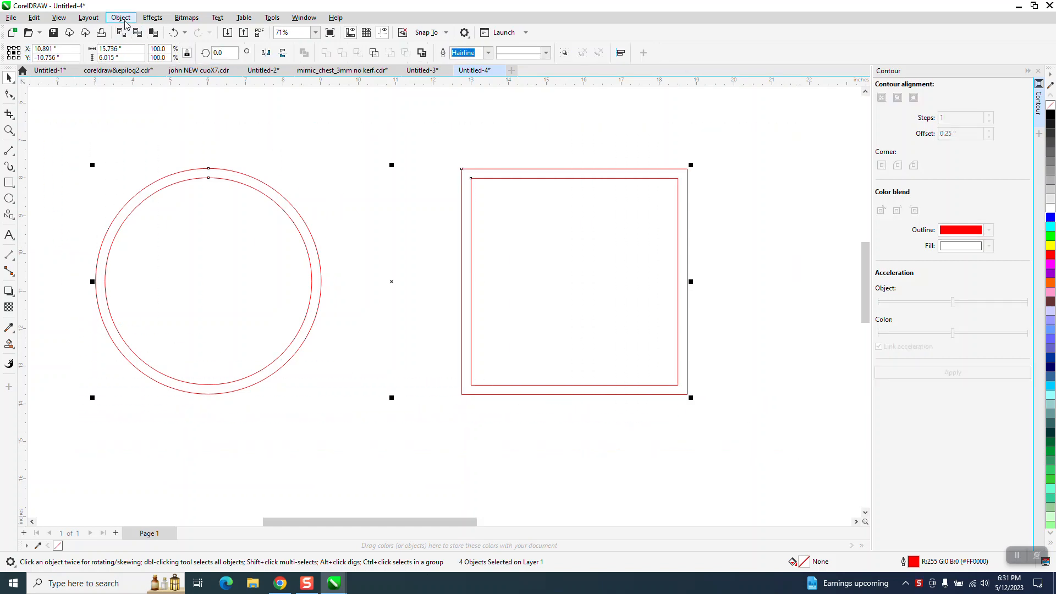
pyautogui.moveTo(312, 211)
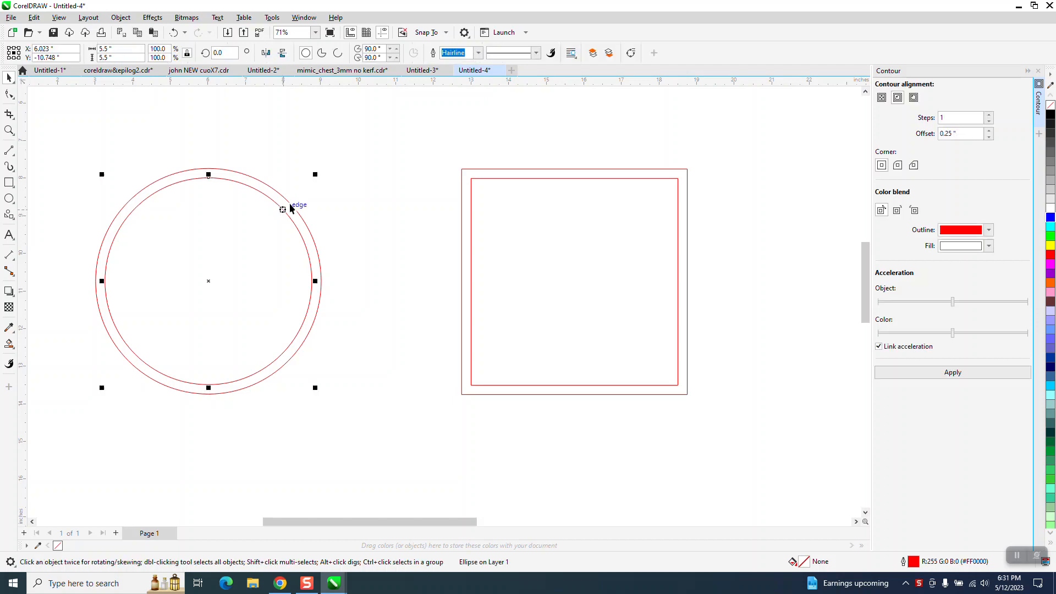
pyautogui.moveTo(419, 106)
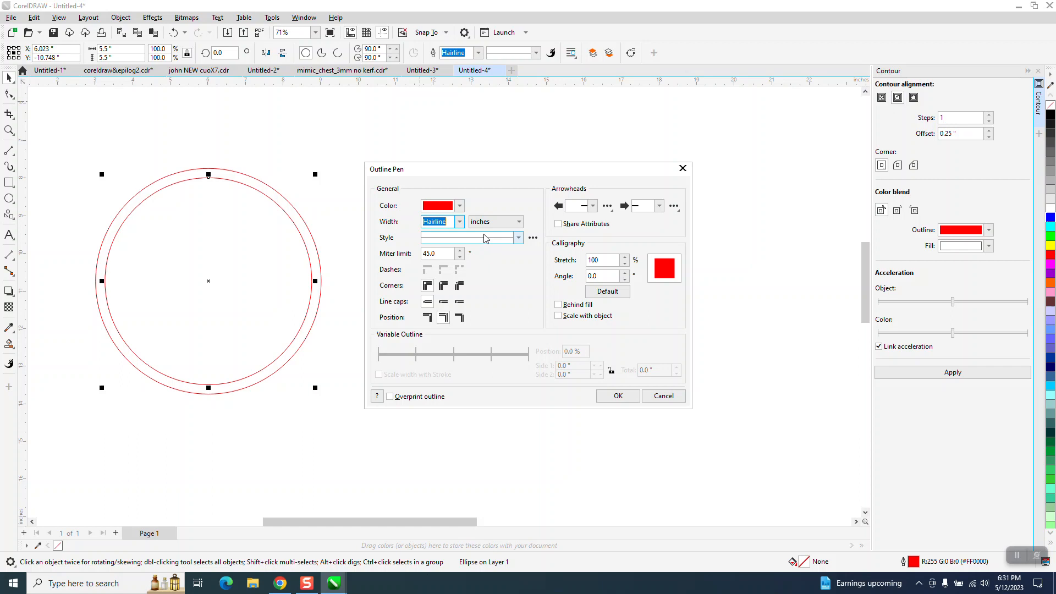
# Give the inner circle an aligned dashed style, 0.1-inch width and black colour
pyautogui.click(519, 237)
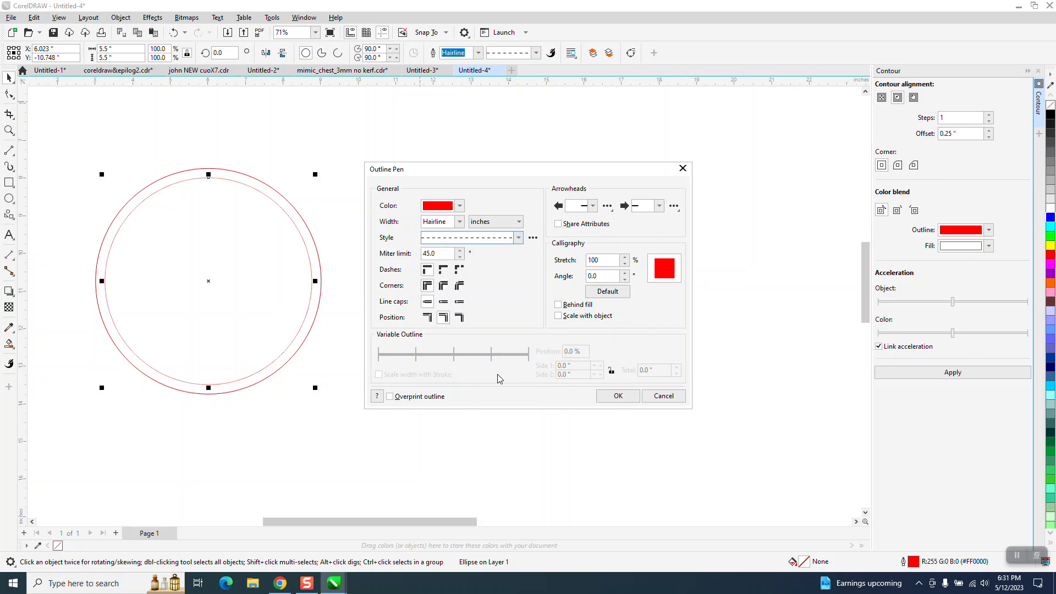
pyautogui.click(518, 237)
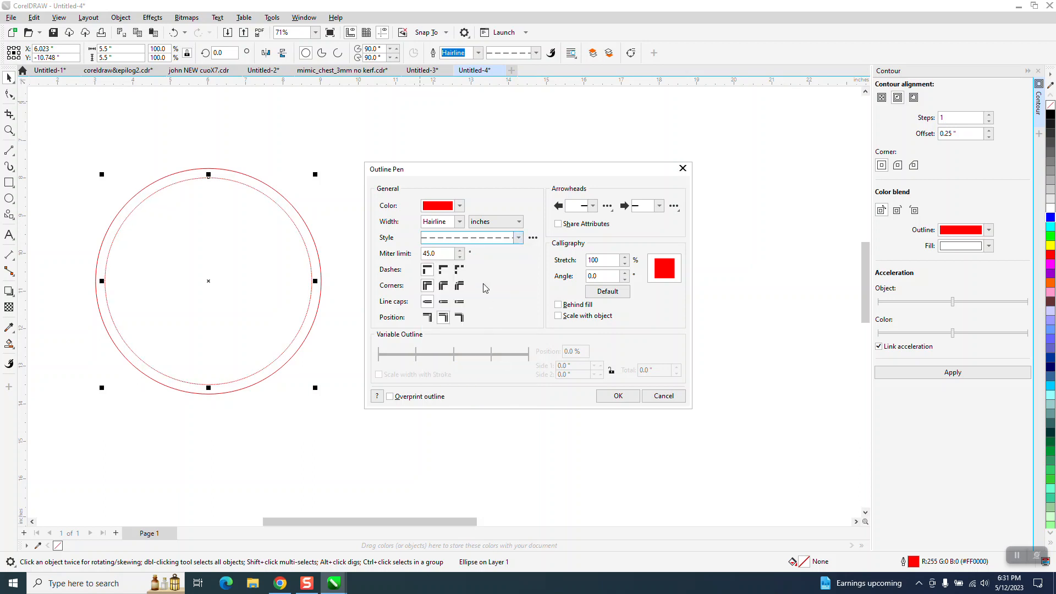
pyautogui.click(459, 221)
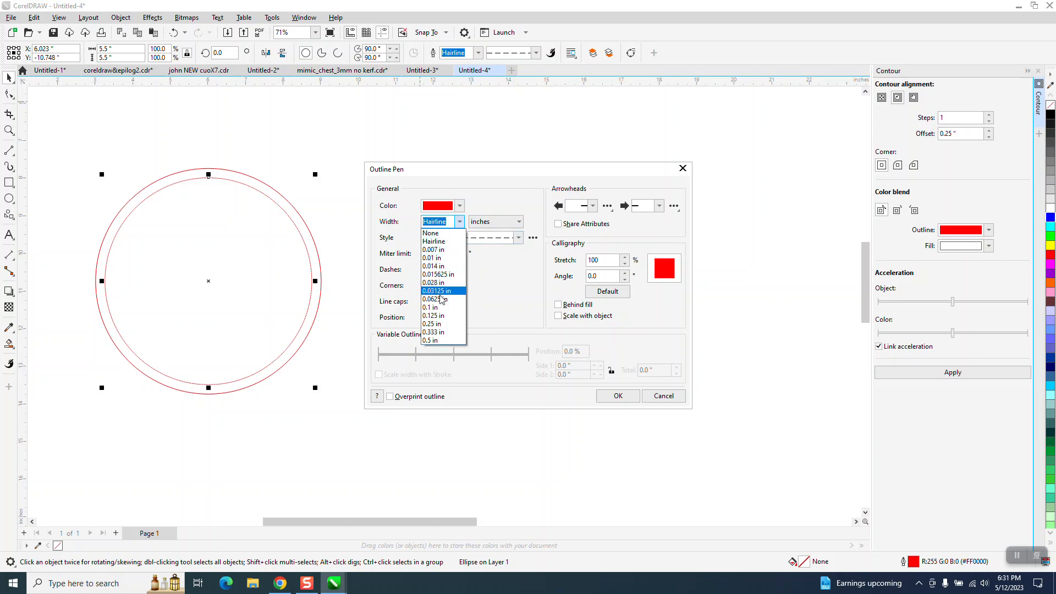
pyautogui.click(429, 307)
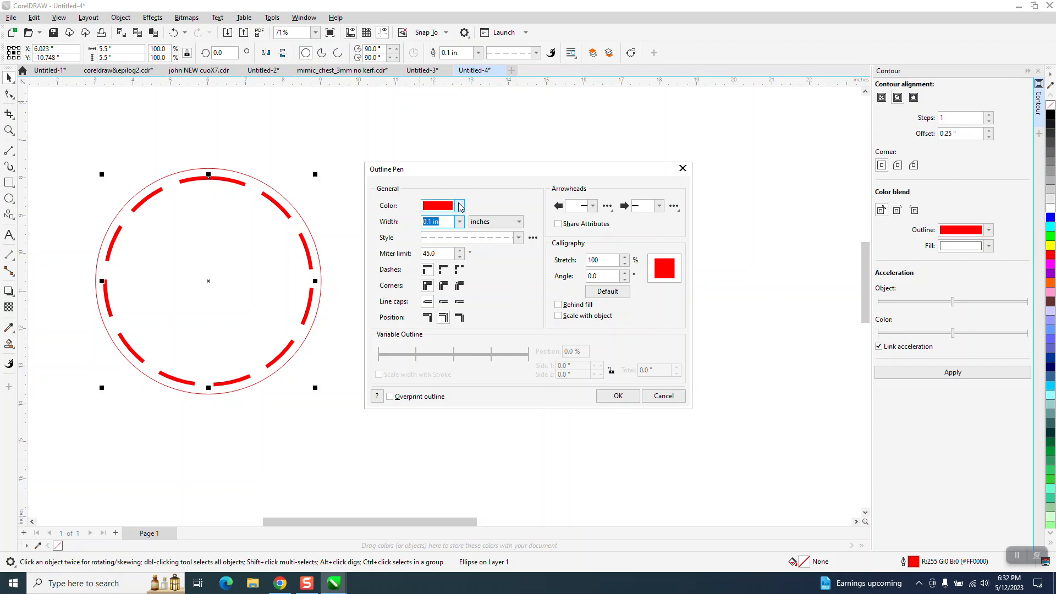
pyautogui.click(460, 205)
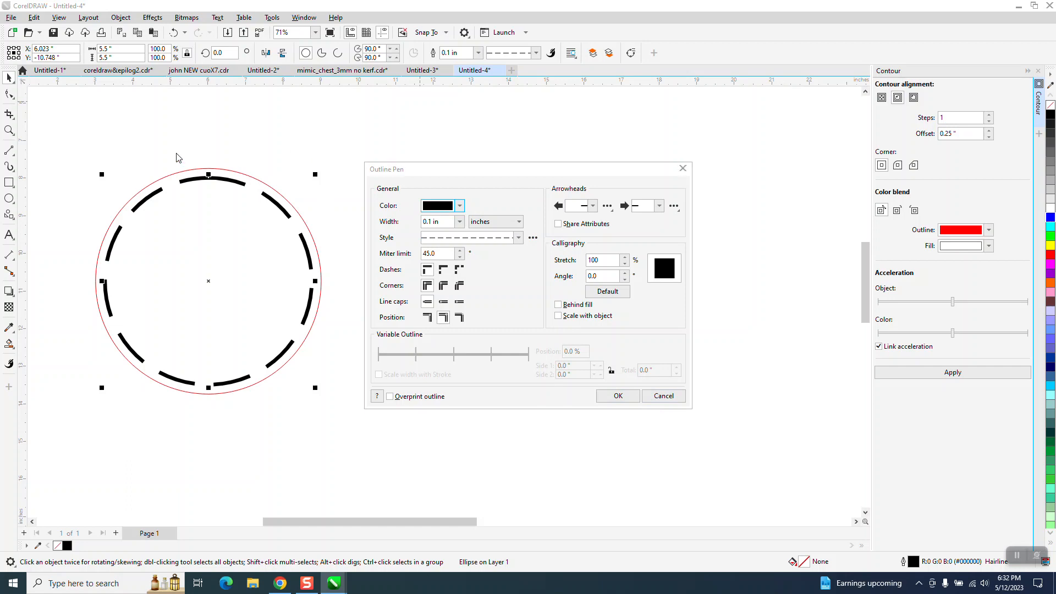
pyautogui.click(616, 395)
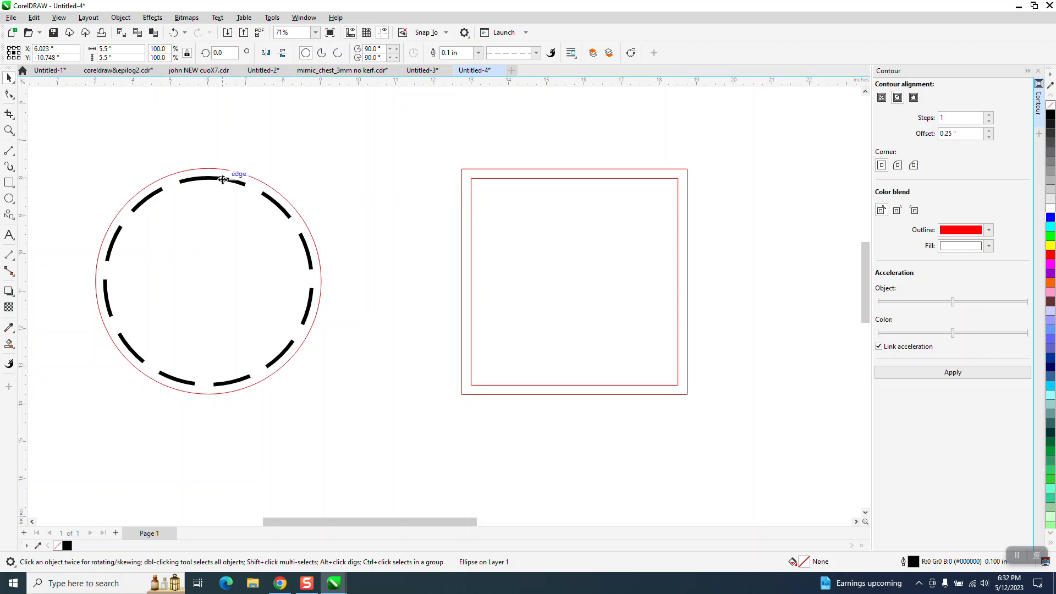
pyautogui.moveTo(459, 195)
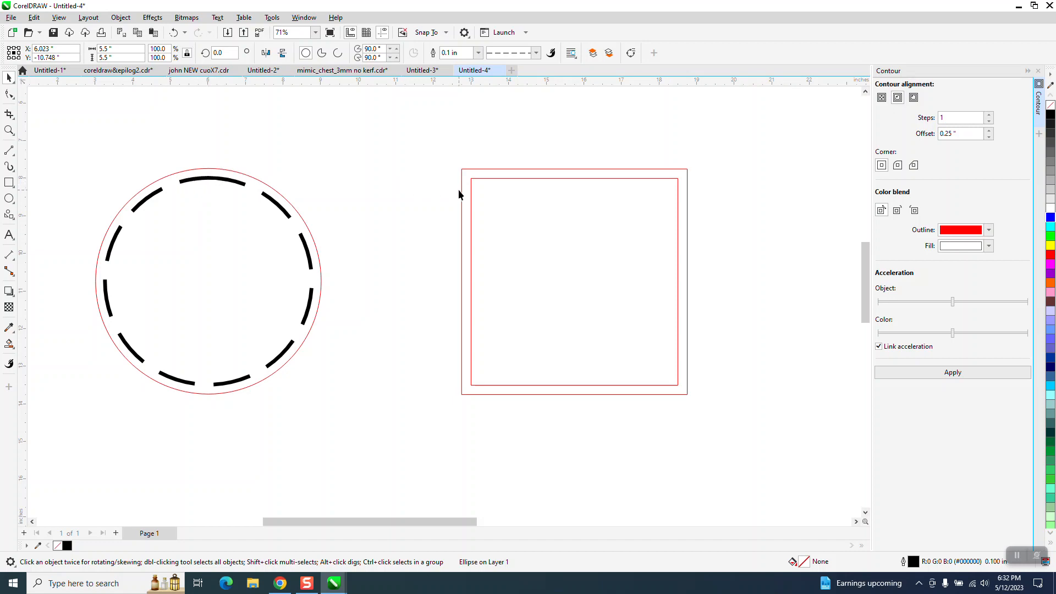
# Give the inner square's outline black colour and a long-dash pattern
pyautogui.click(573, 281)
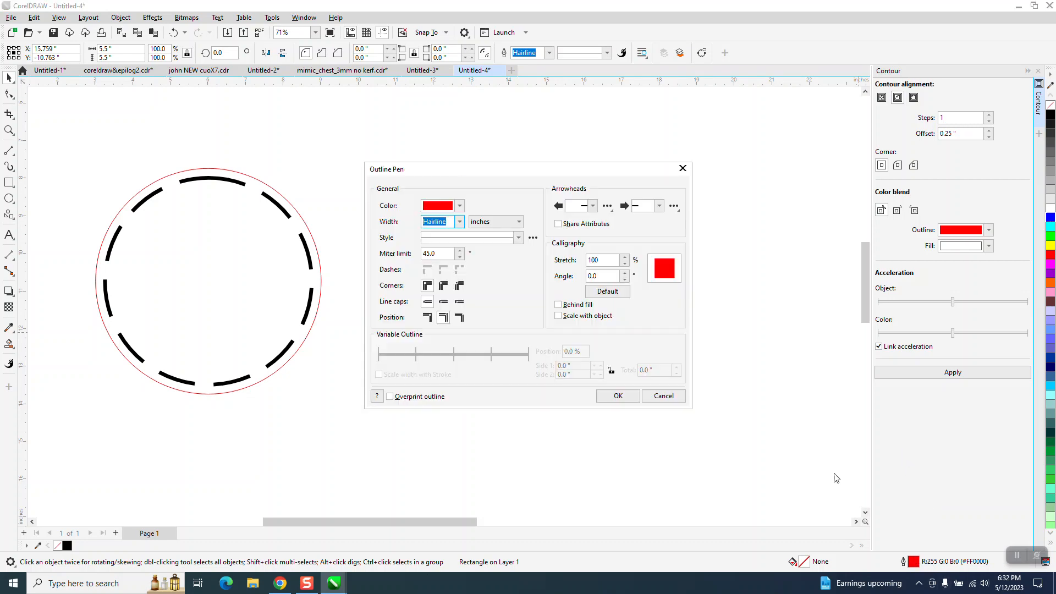
pyautogui.click(459, 222)
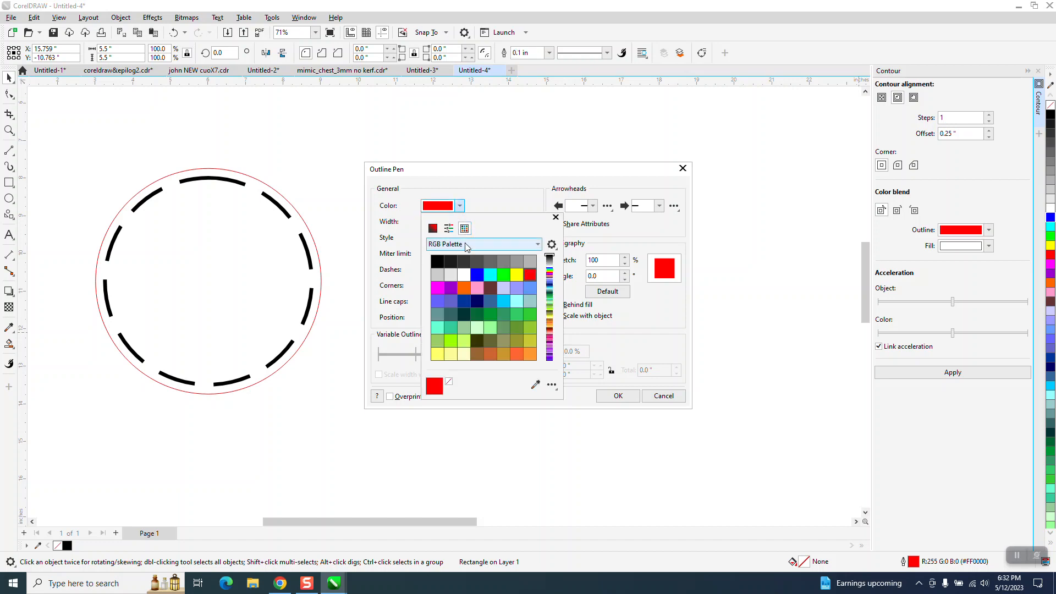
pyautogui.click(437, 262)
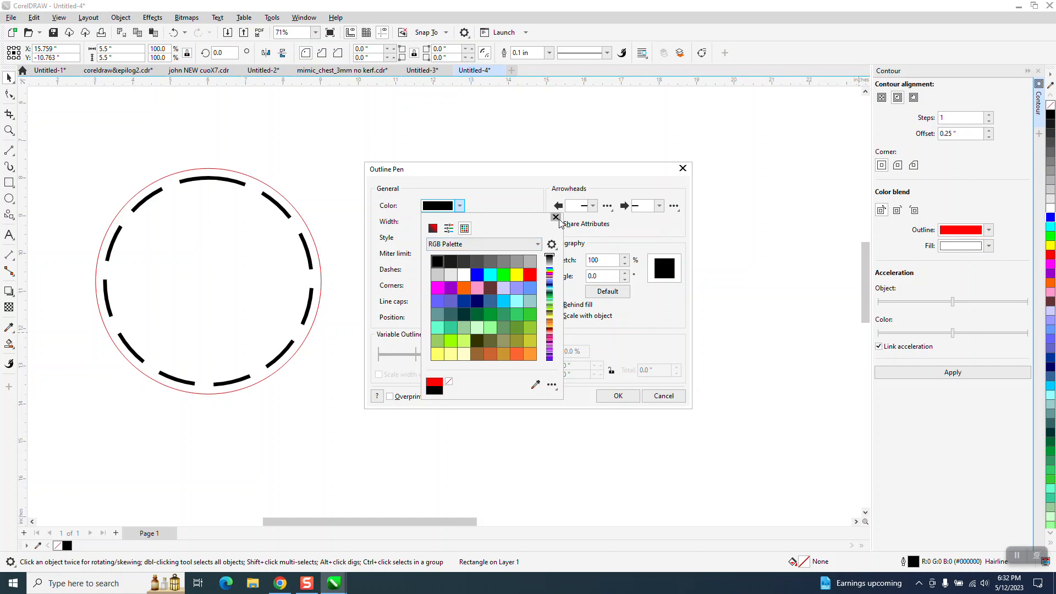
pyautogui.click(517, 237)
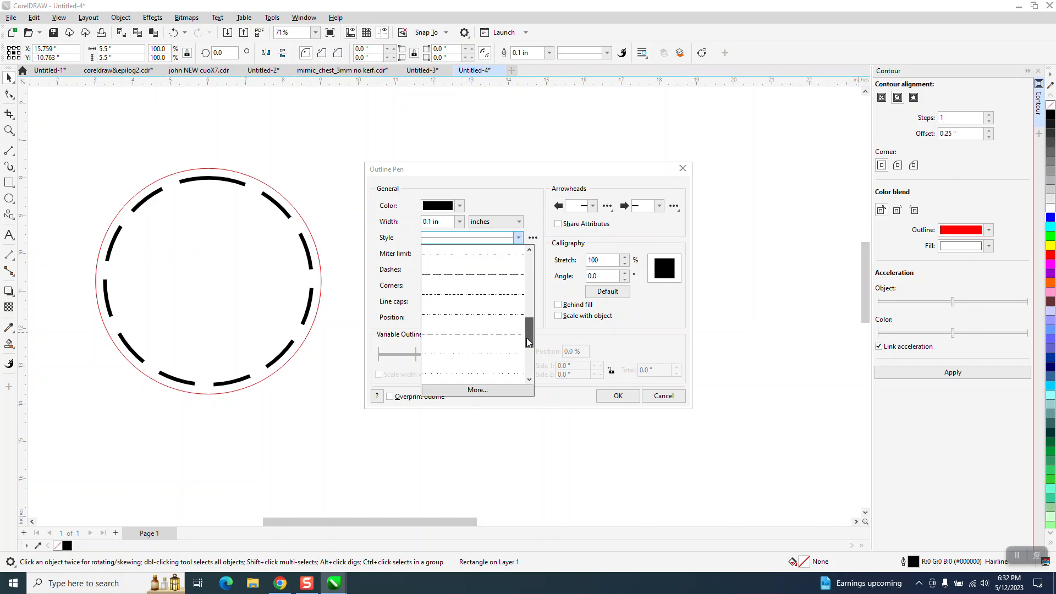
pyautogui.scroll(-3)
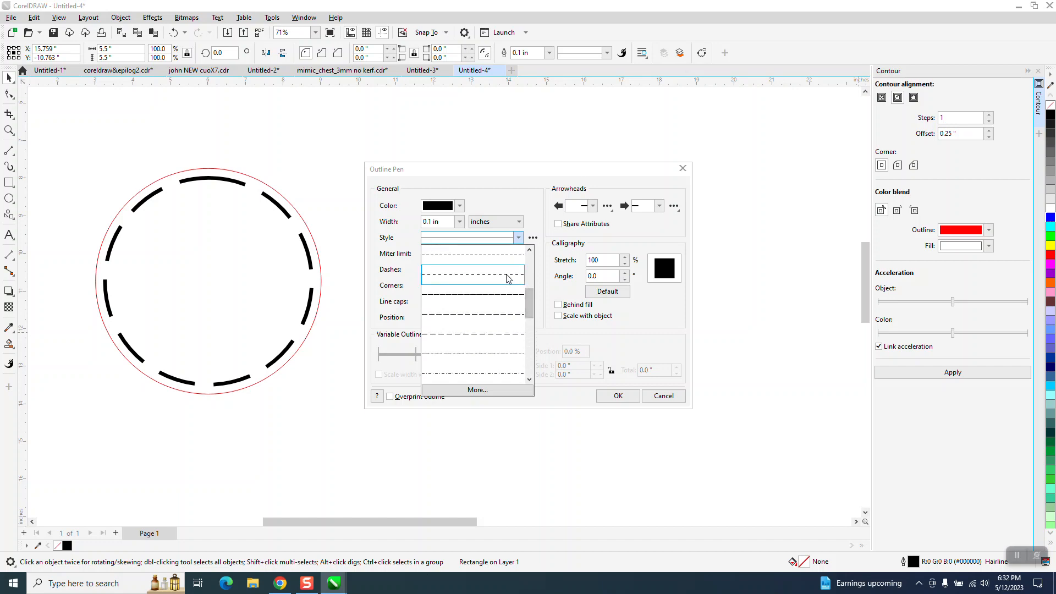
pyautogui.click(616, 396)
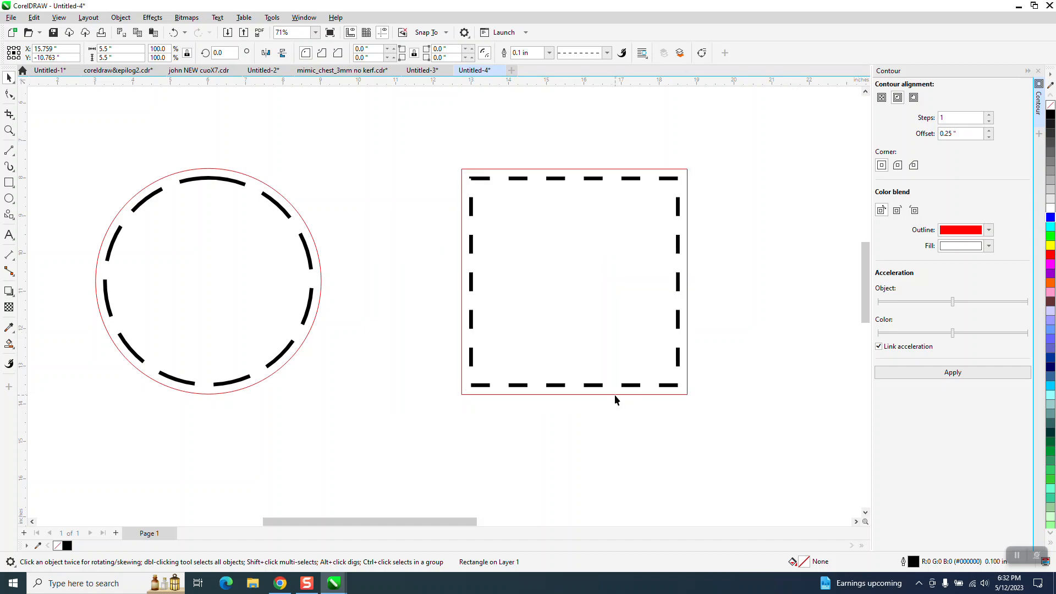
pyautogui.moveTo(458, 279)
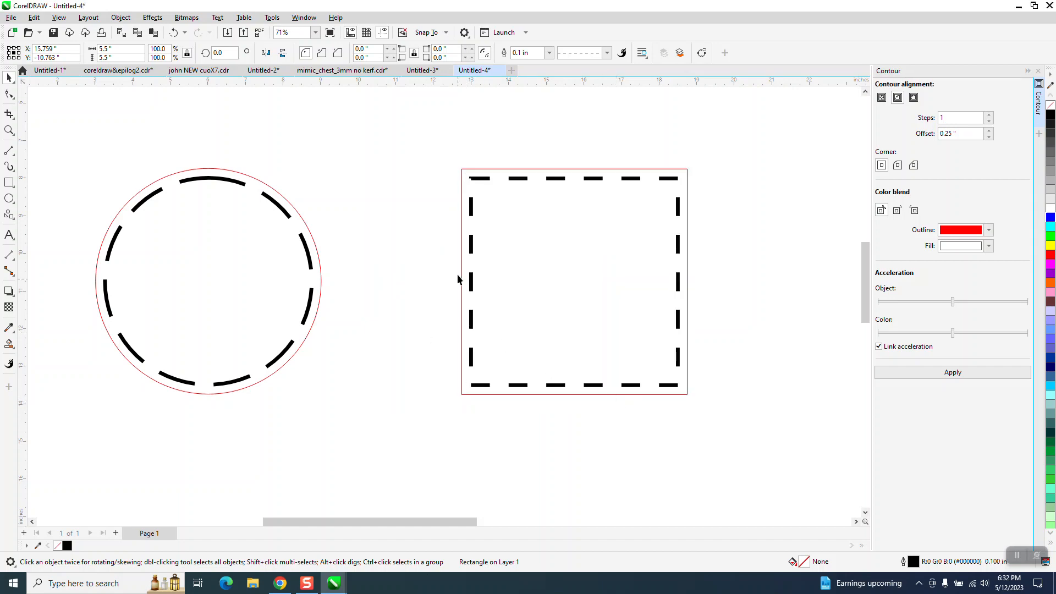
# Zoom into the square's top-left corner, then return to the Pick tool
pyautogui.click(10, 130)
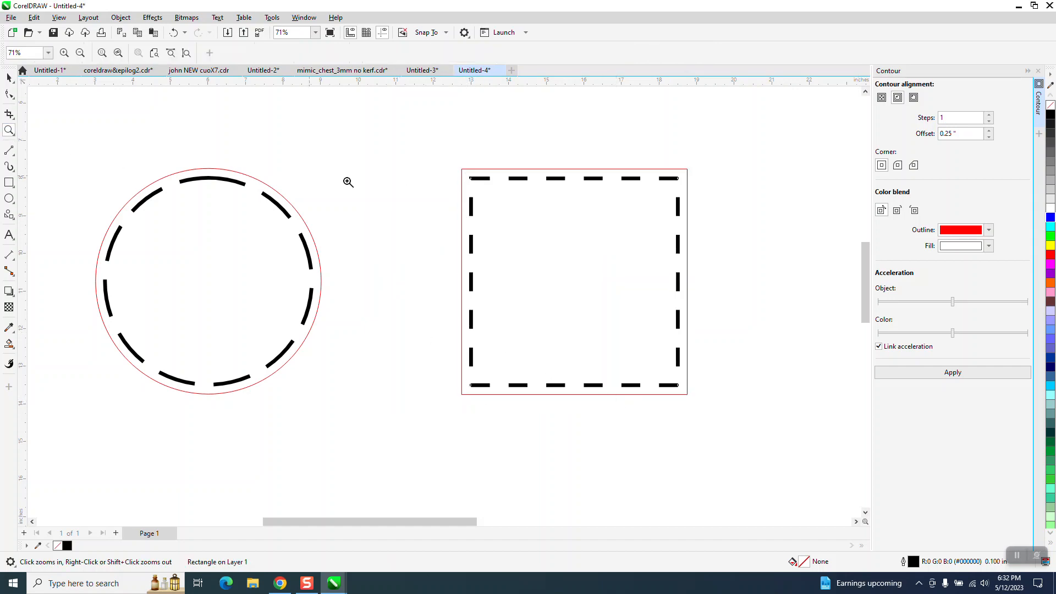
pyautogui.click(349, 182)
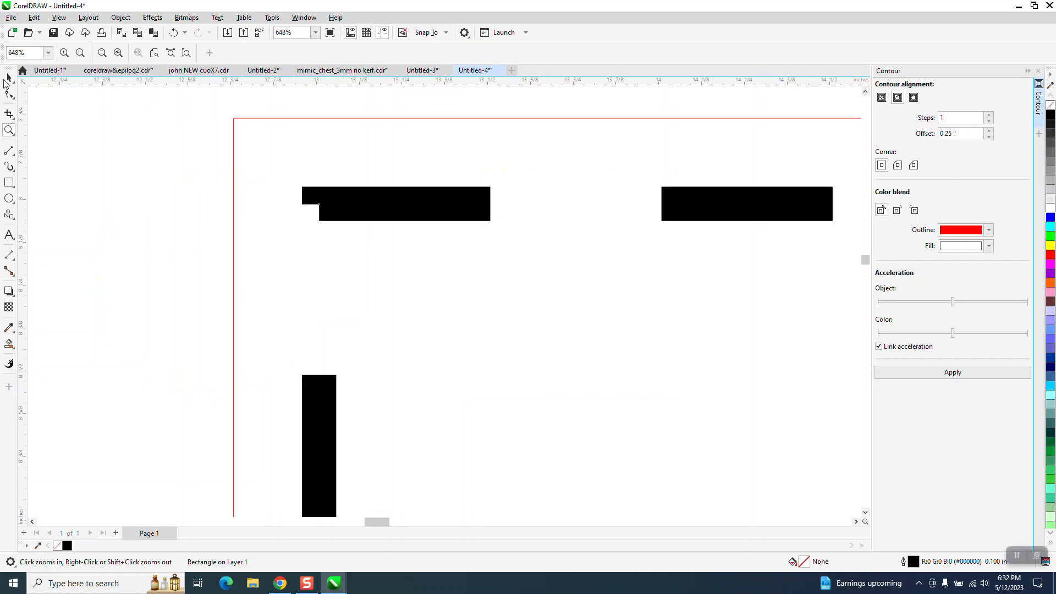
pyautogui.click(325, 216)
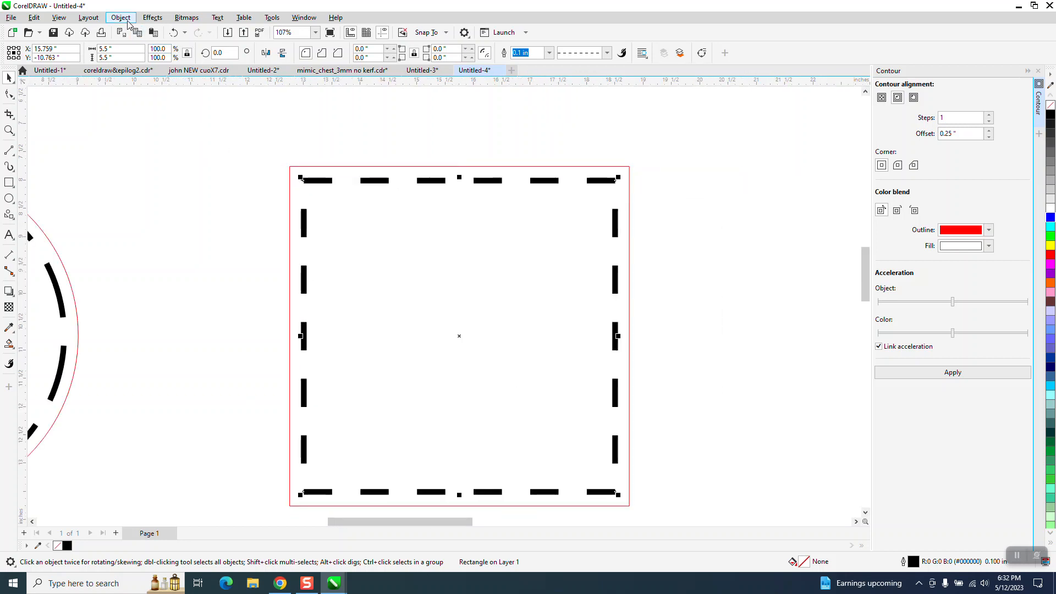
# Use Object > Convert Outline to Object on the square's dashed outline
pyautogui.click(120, 17)
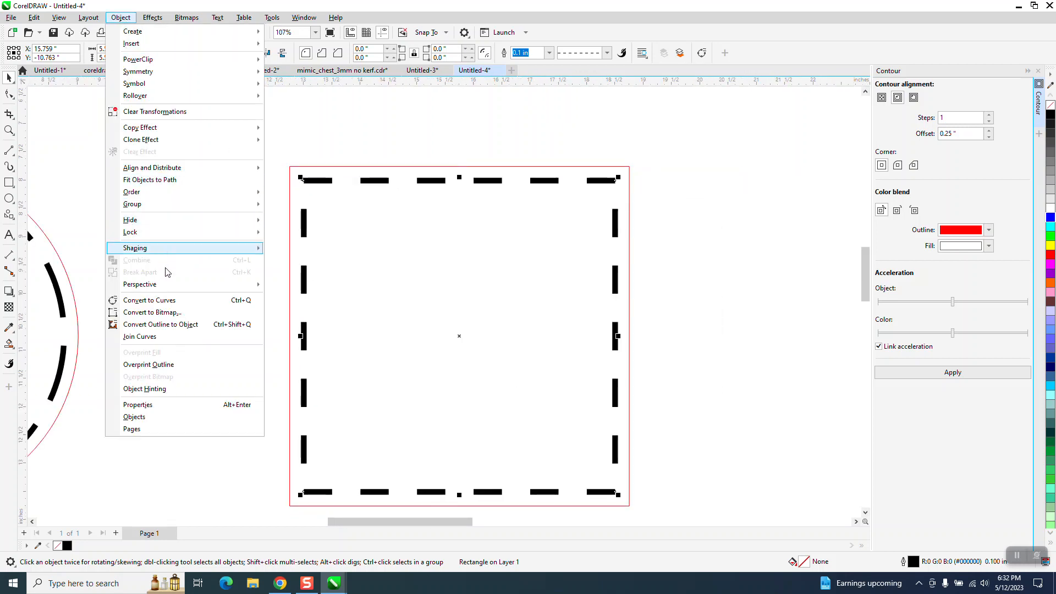
pyautogui.moveTo(160, 324)
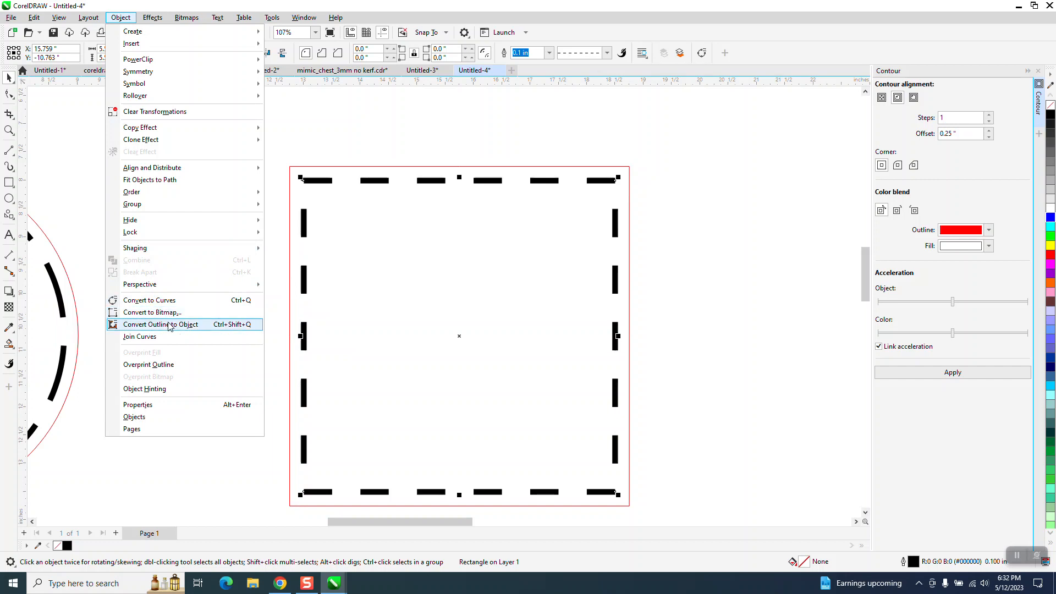
pyautogui.click(161, 324)
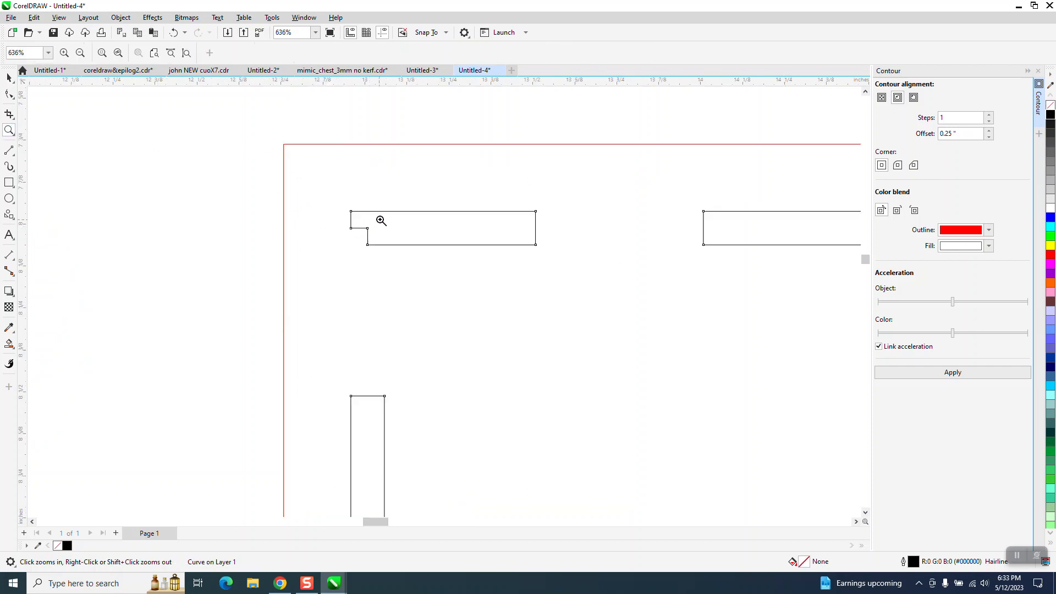
# Magnify the notched corner dash, drag its node, then undo the changes
pyautogui.click(380, 220)
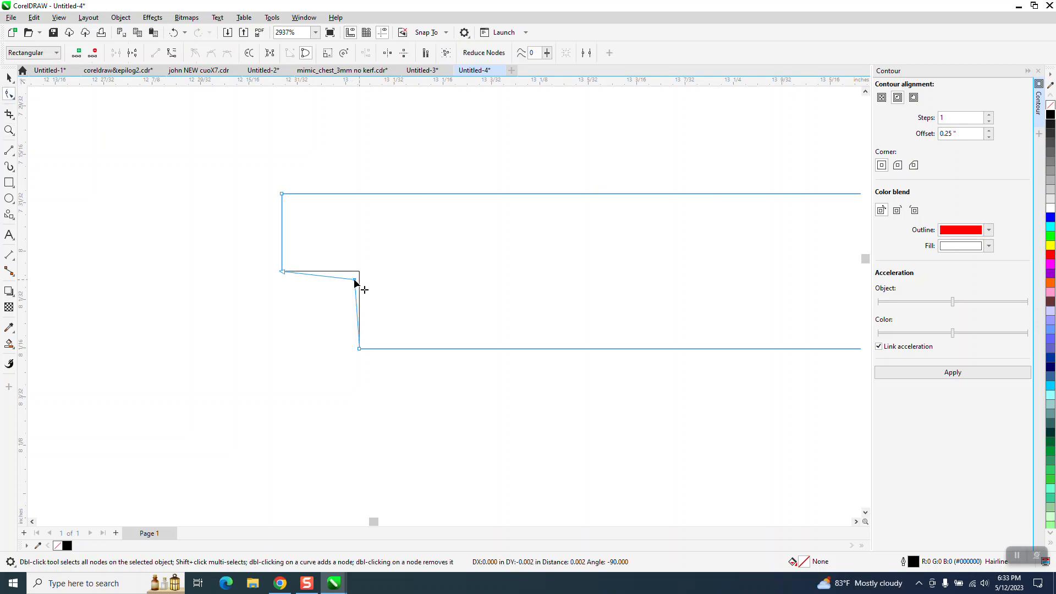
pyautogui.moveTo(354, 283); pyautogui.dragTo(283, 351)
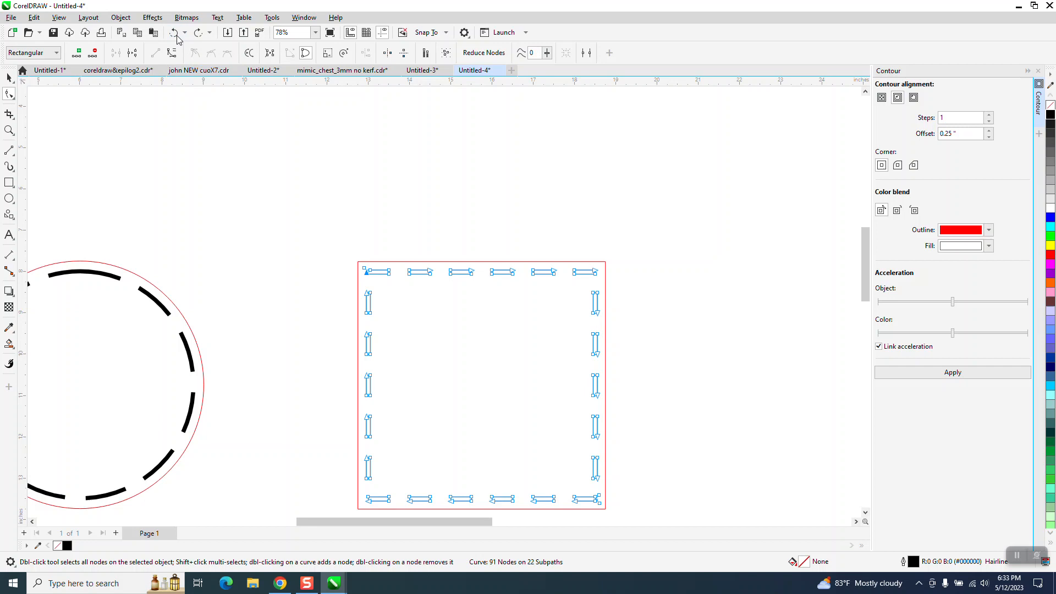
pyautogui.click(174, 33)
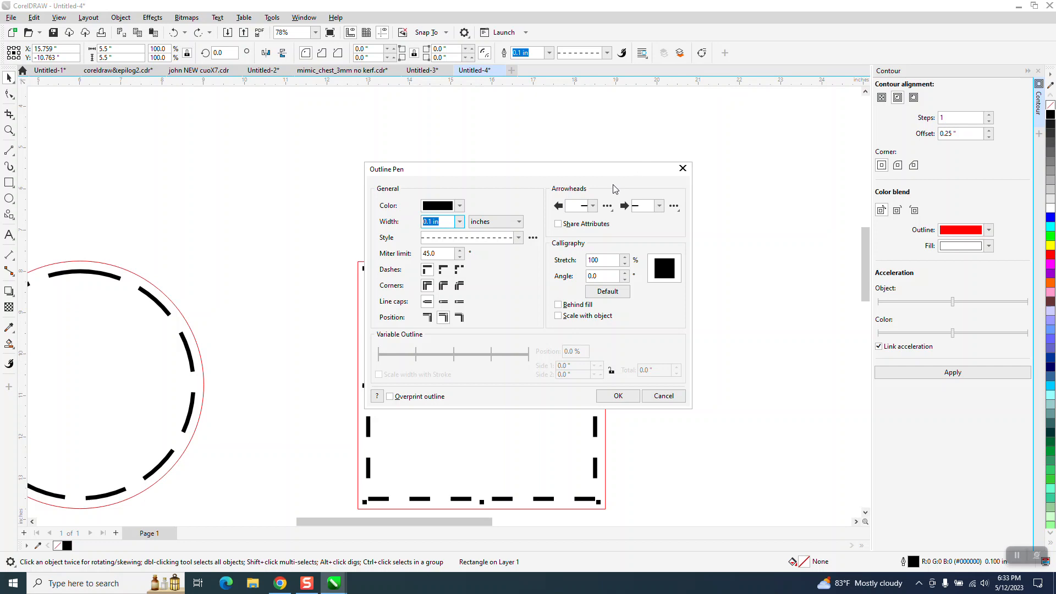
# Enable Align dashes in the square's Outline Pen settings and confirm
pyautogui.click(443, 270)
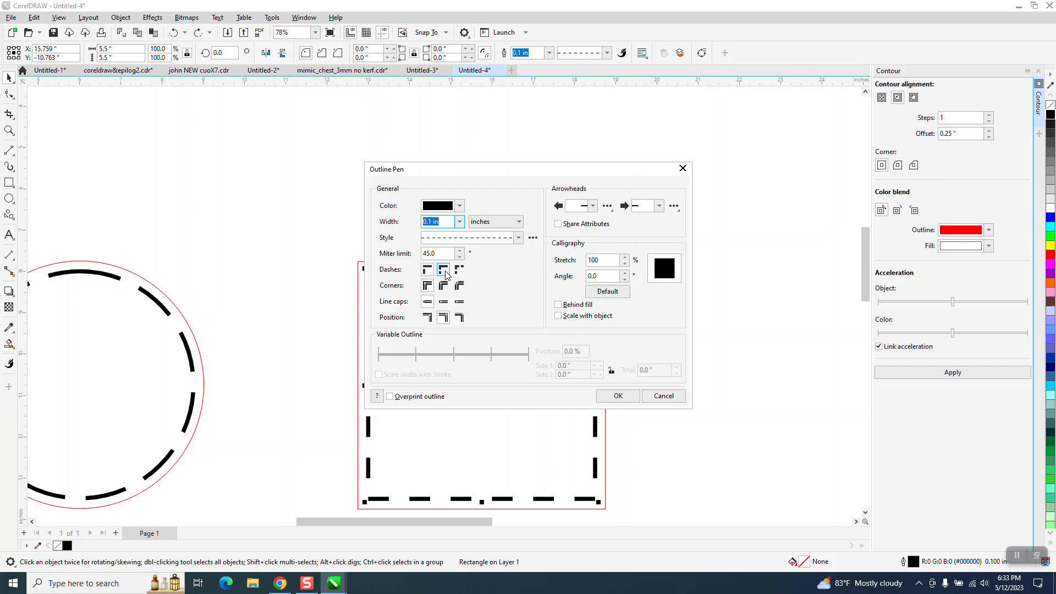
pyautogui.moveTo(443, 269)
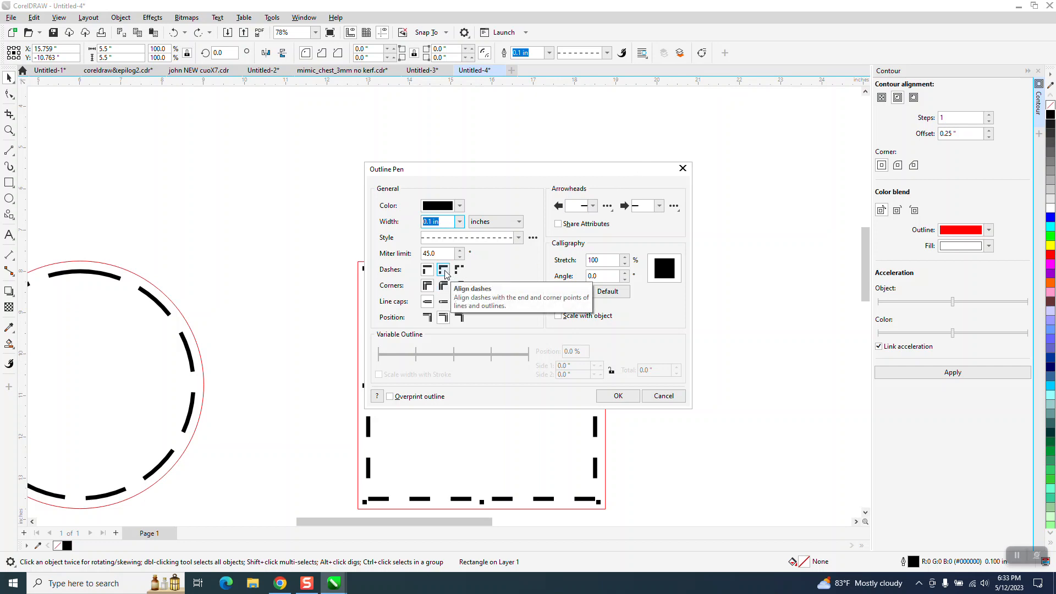
pyautogui.moveTo(459, 269)
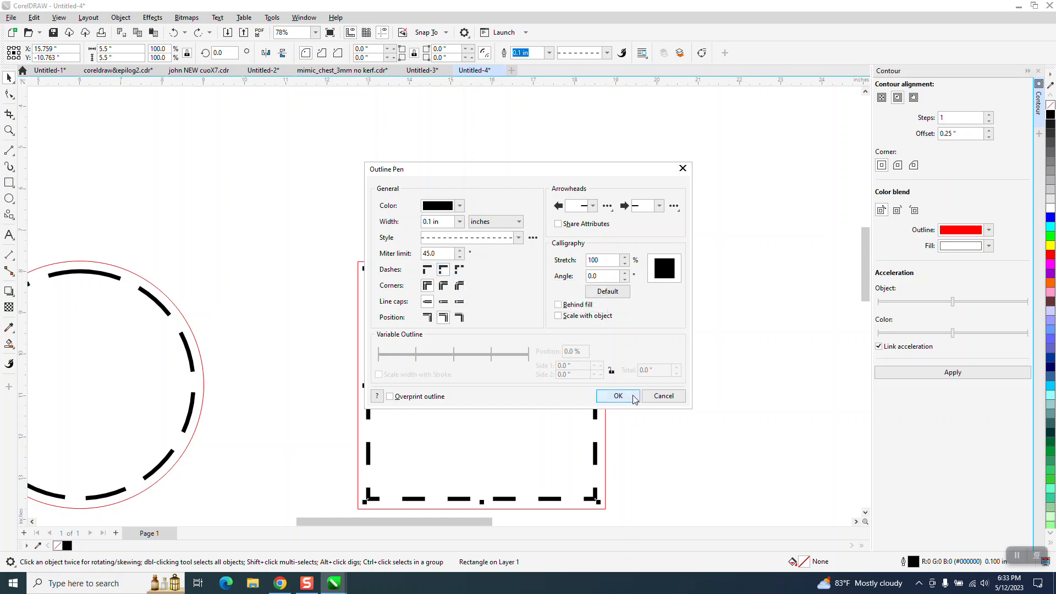
pyautogui.click(617, 395)
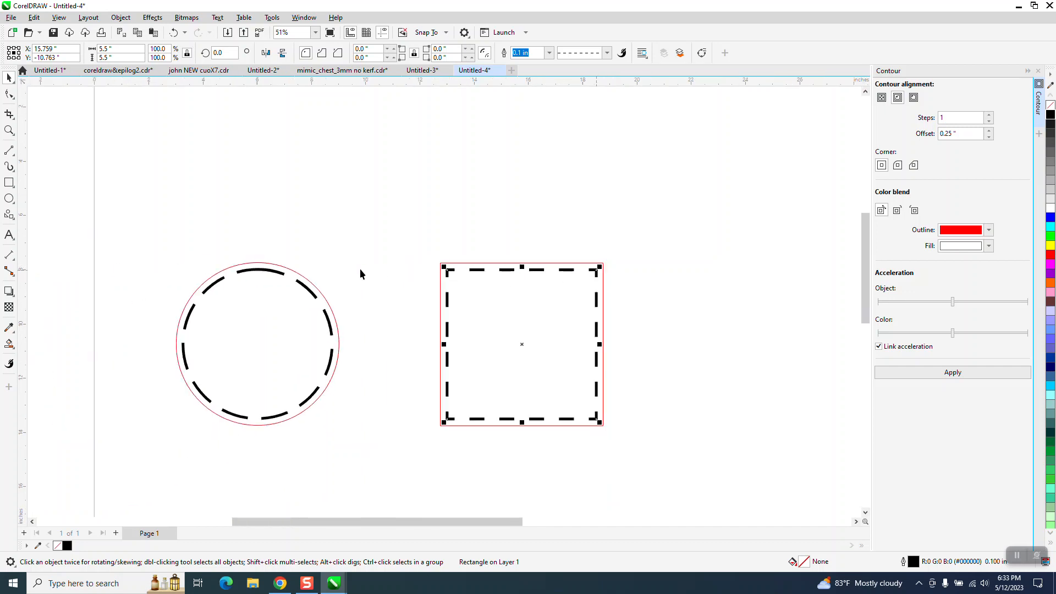
pyautogui.moveTo(272, 274)
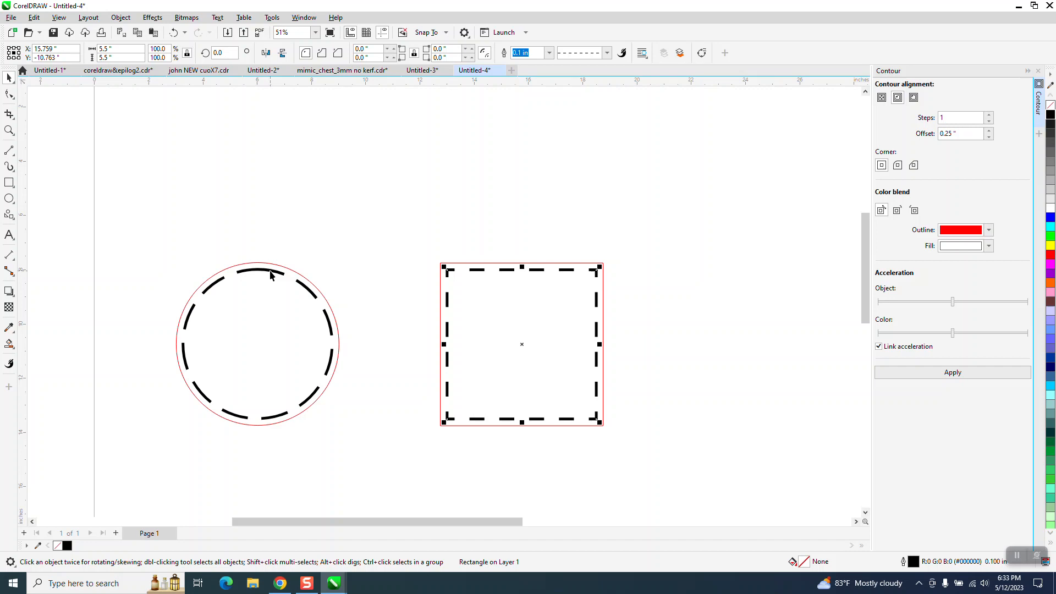
# Select the dashed circle and confirm its aligned-dash outline settings
pyautogui.click(256, 266)
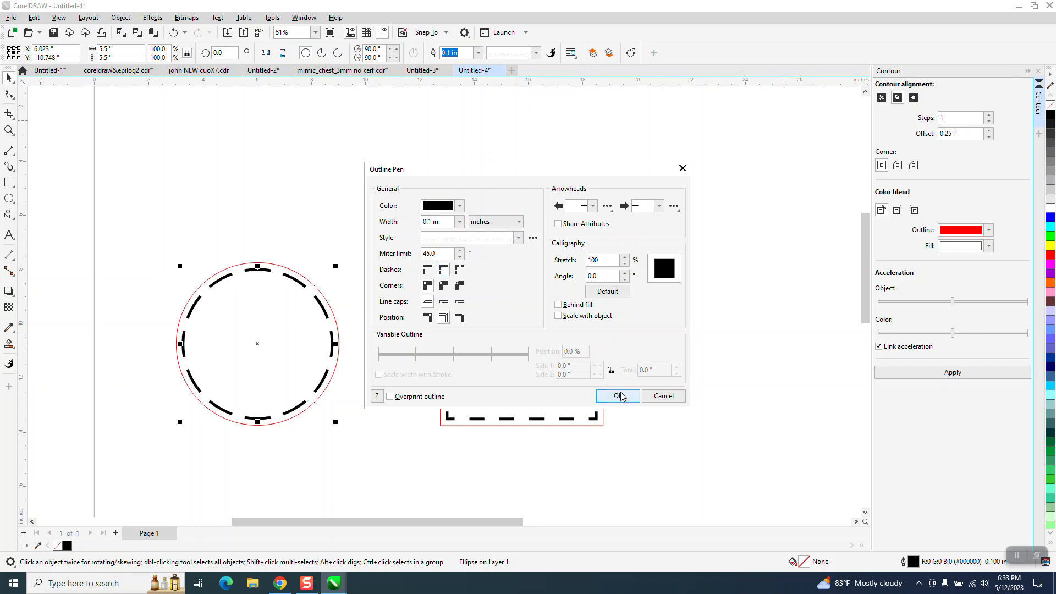
pyautogui.click(617, 395)
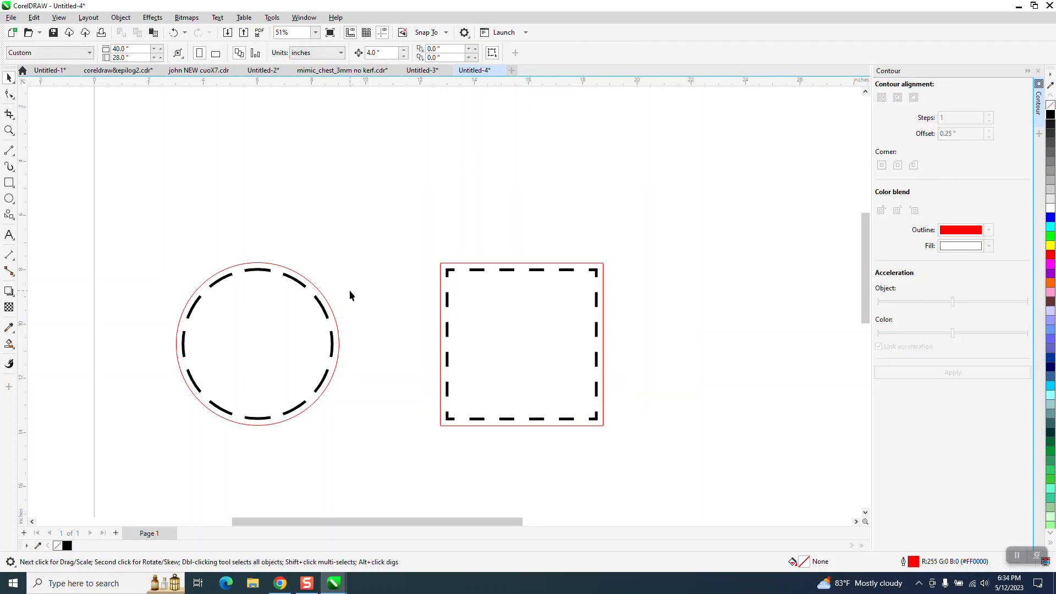
pyautogui.moveTo(307, 291)
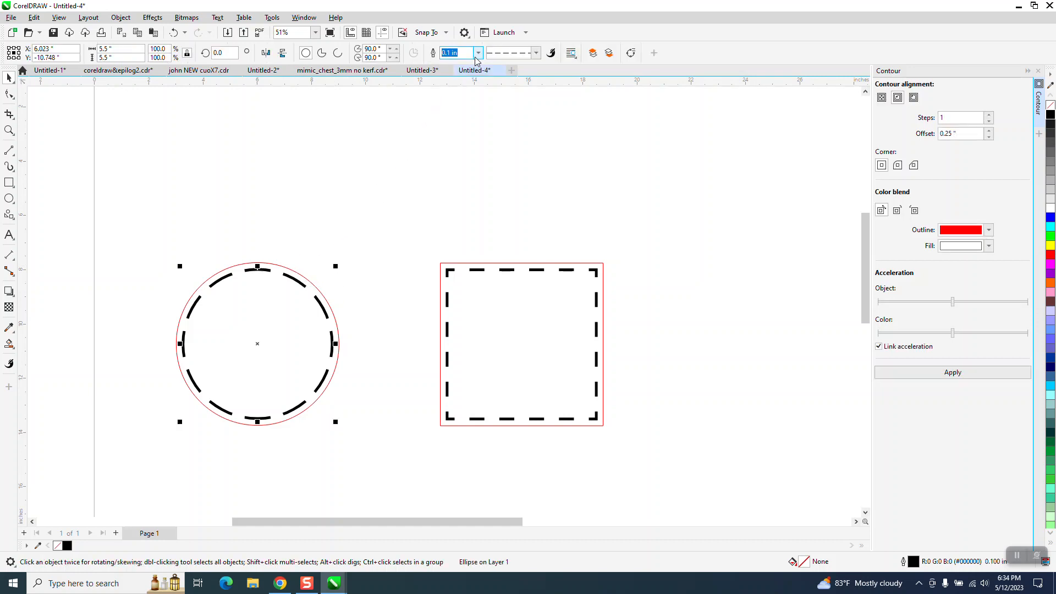
# Thin the circle's inner contour outline to 0.063 inch from the widths list
pyautogui.click(478, 52)
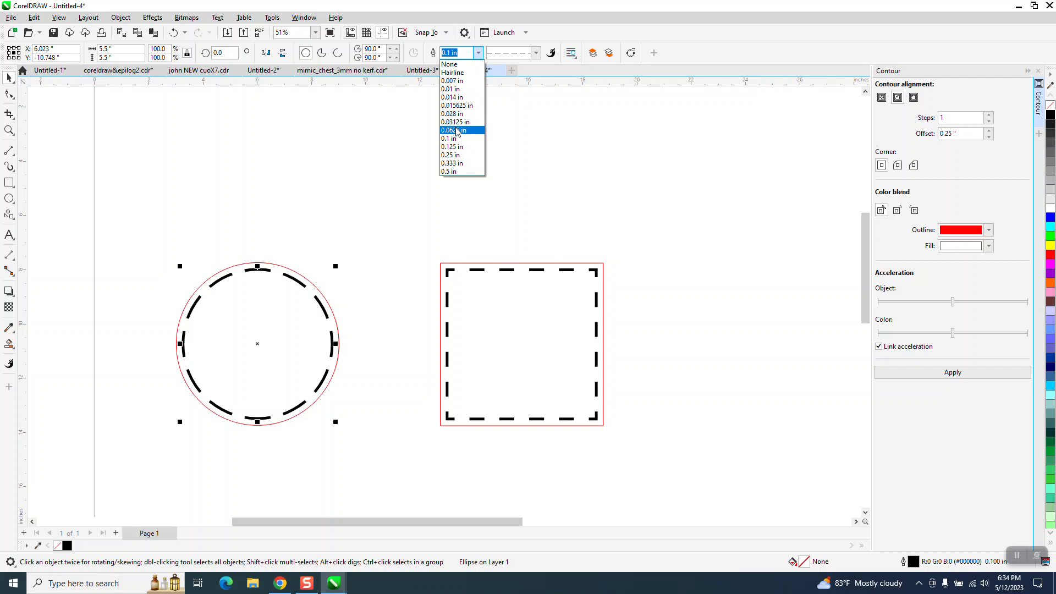
pyautogui.click(452, 130)
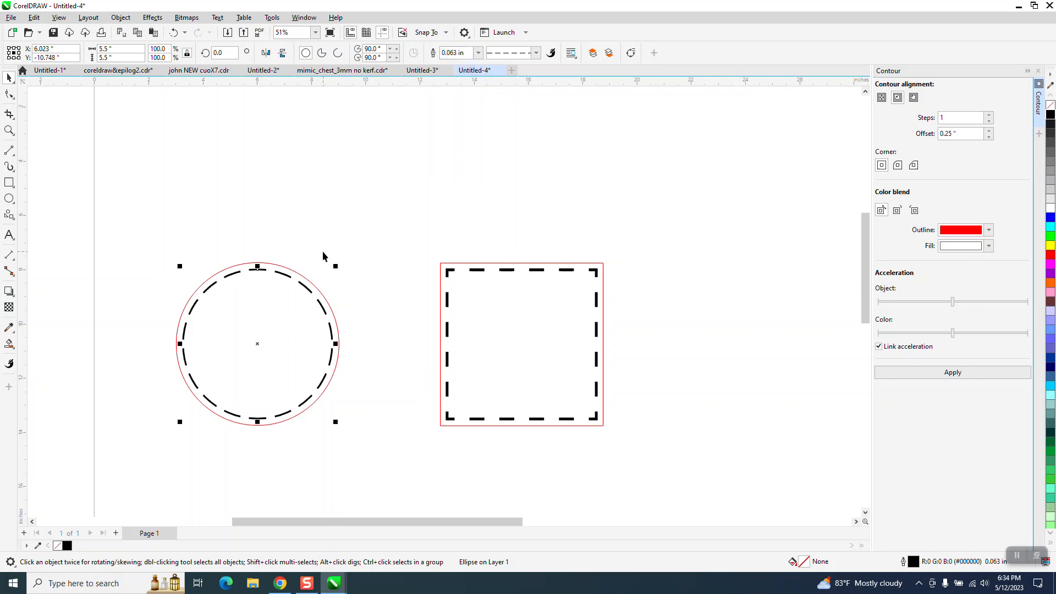
pyautogui.moveTo(387, 223)
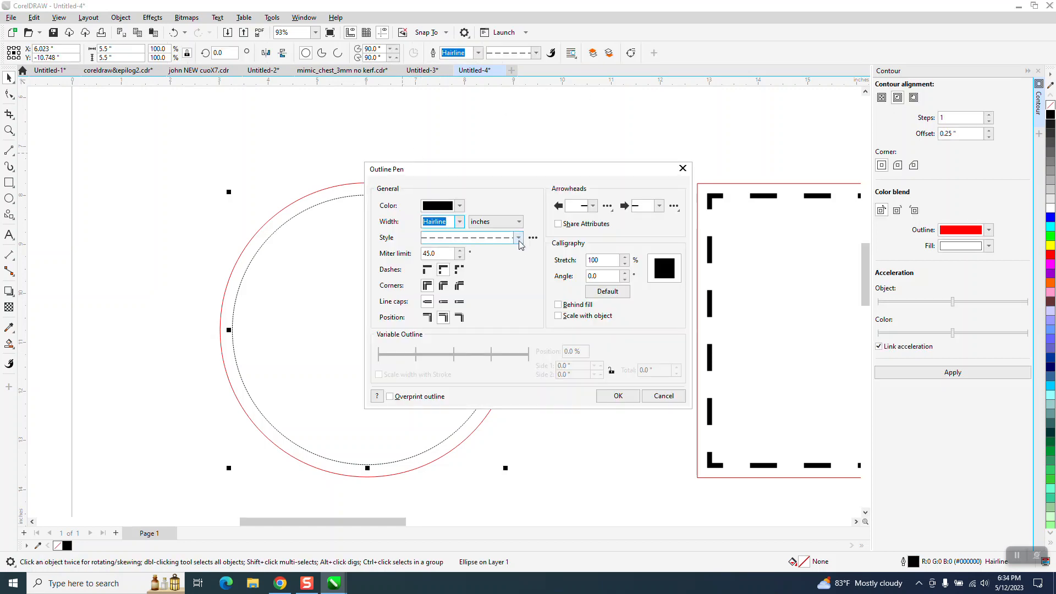
# Set the circle's contour to 0.1-inch width with an evenly spaced dash style
pyautogui.click(519, 237)
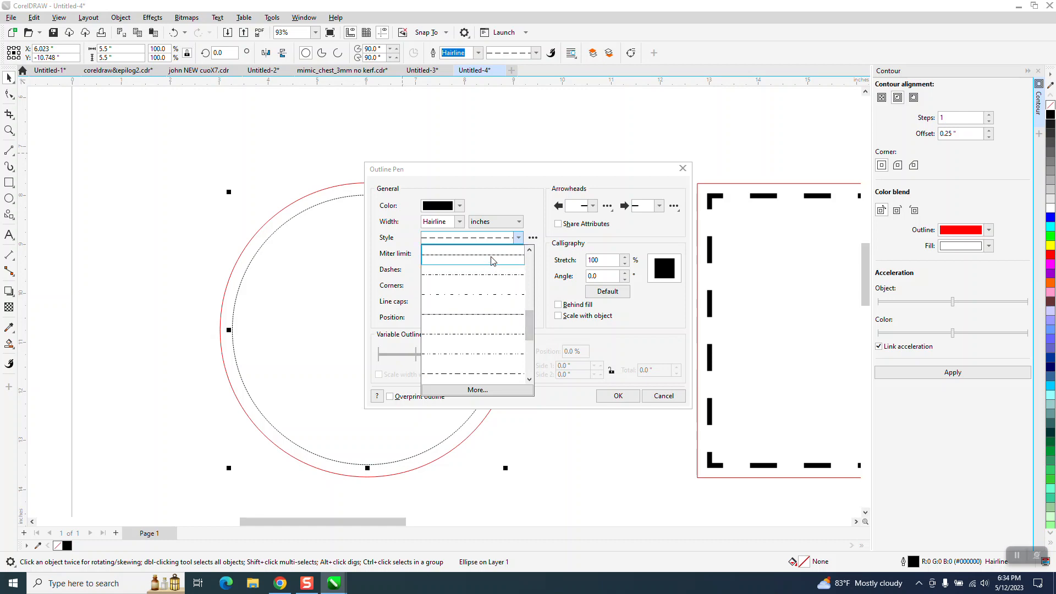
pyautogui.click(471, 261)
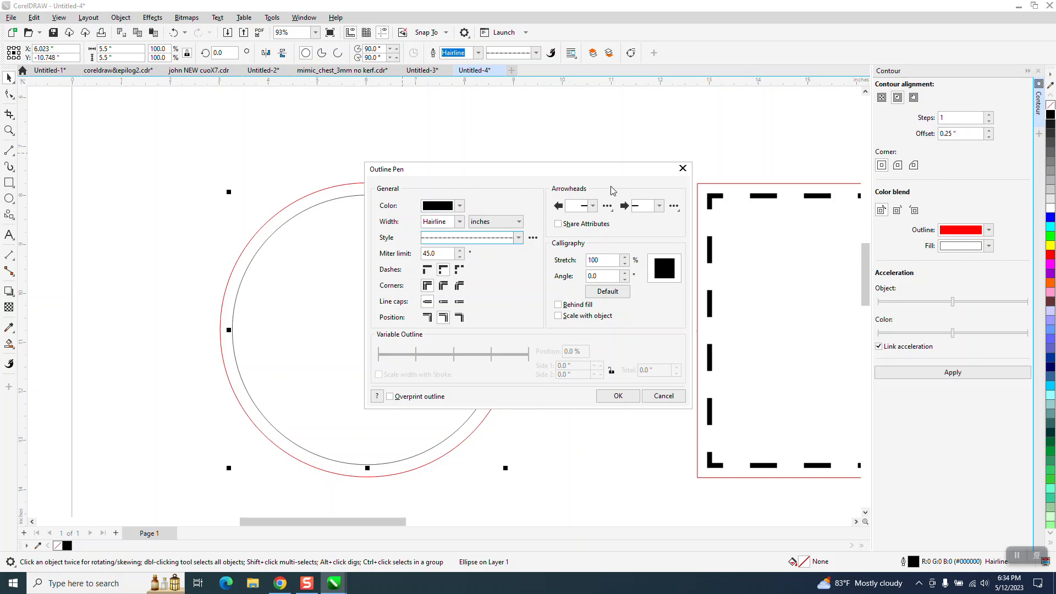
pyautogui.click(459, 222)
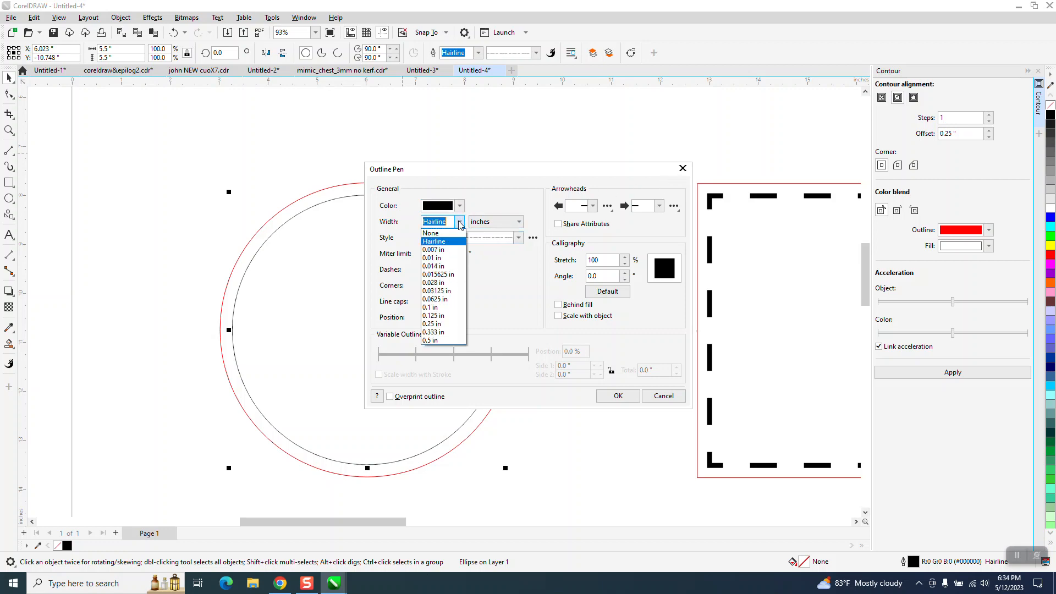
pyautogui.click(432, 316)
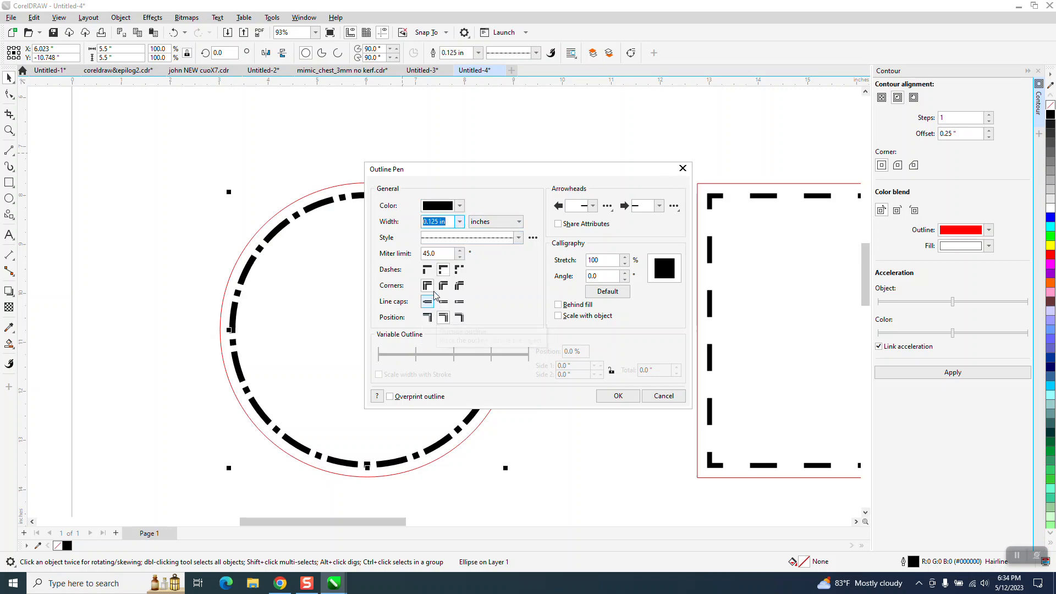
pyautogui.click(438, 222)
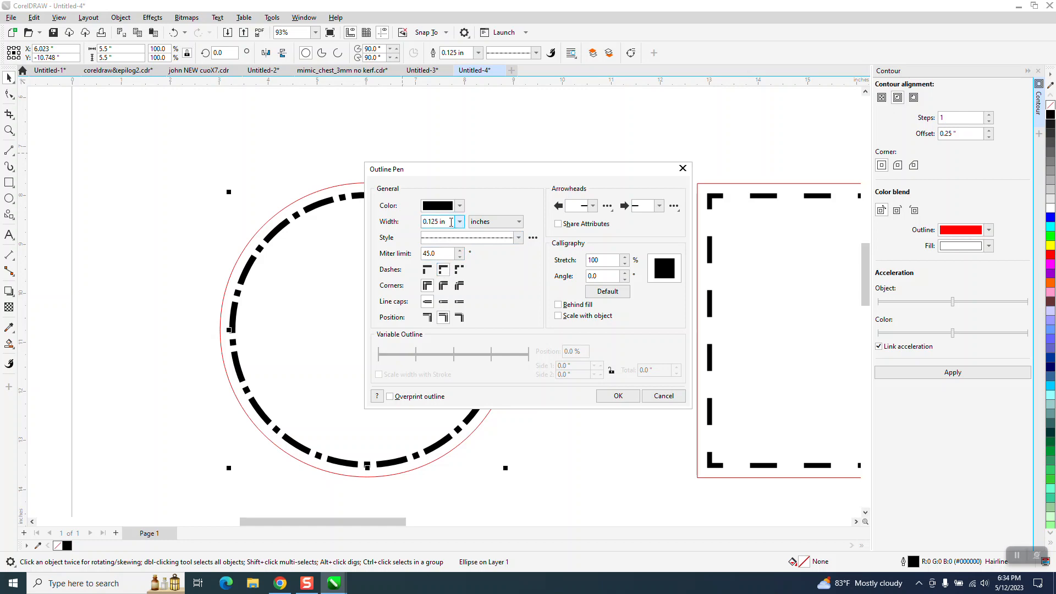
pyautogui.click(460, 221)
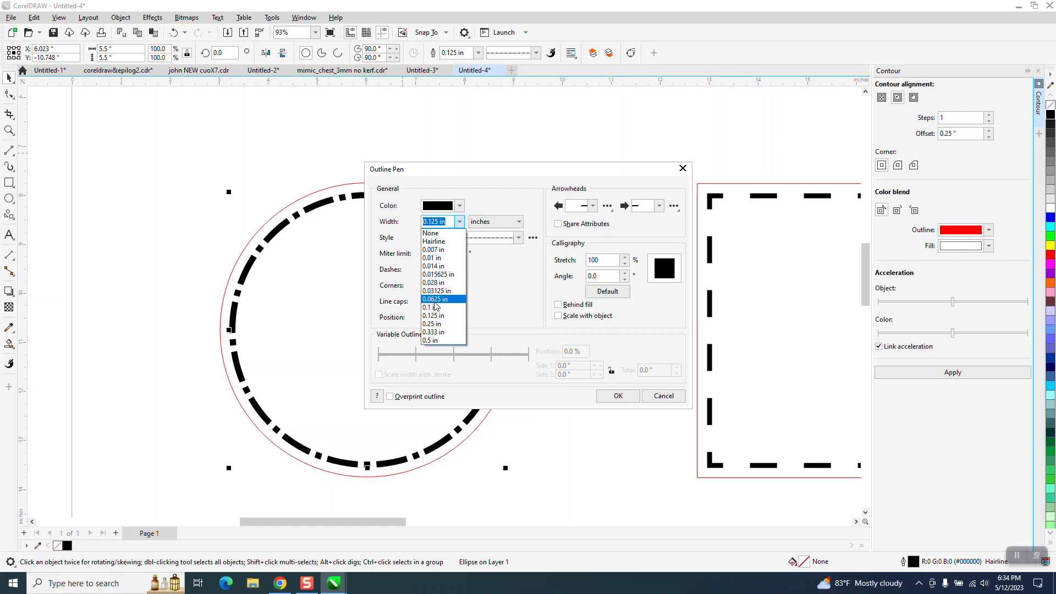
pyautogui.click(429, 307)
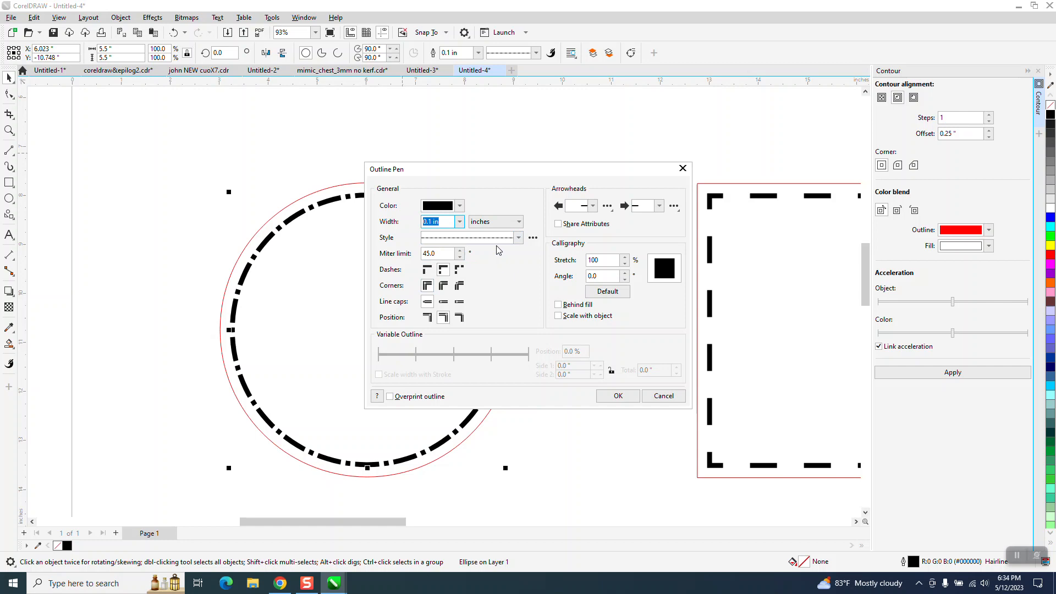
pyautogui.click(518, 238)
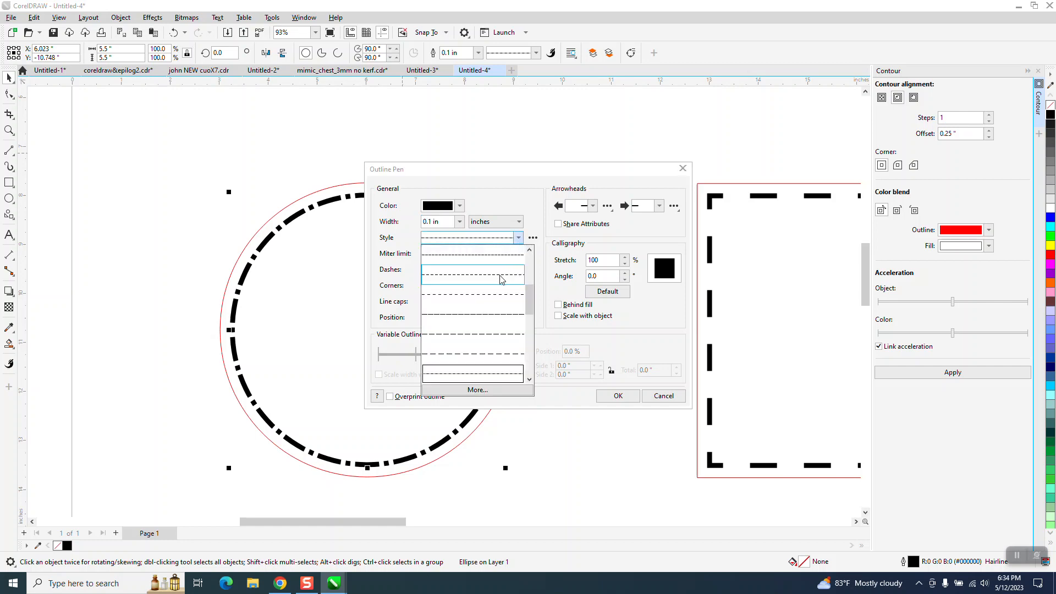
pyautogui.click(471, 280)
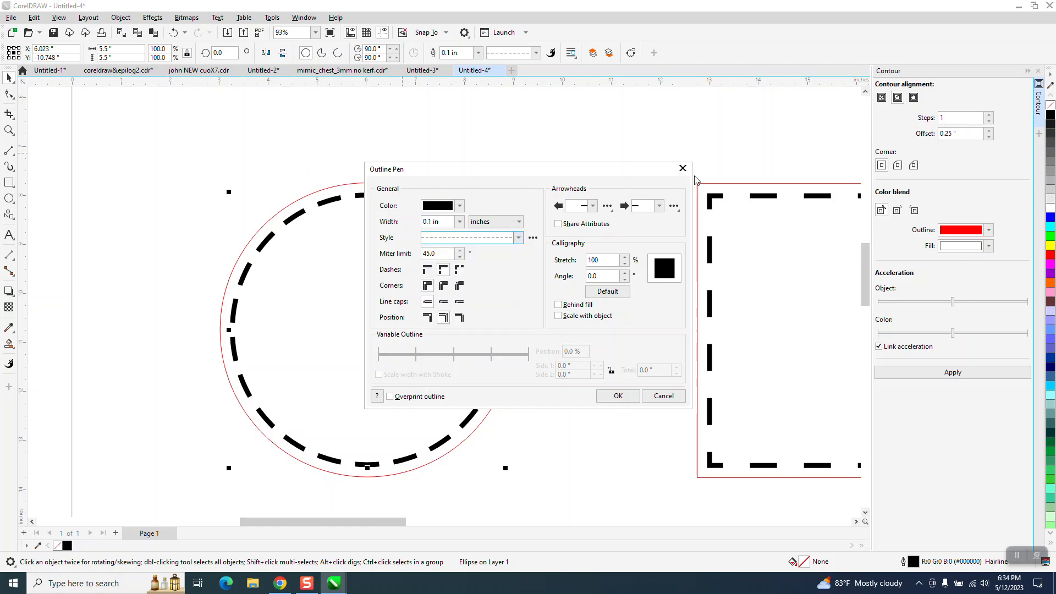
pyautogui.click(616, 395)
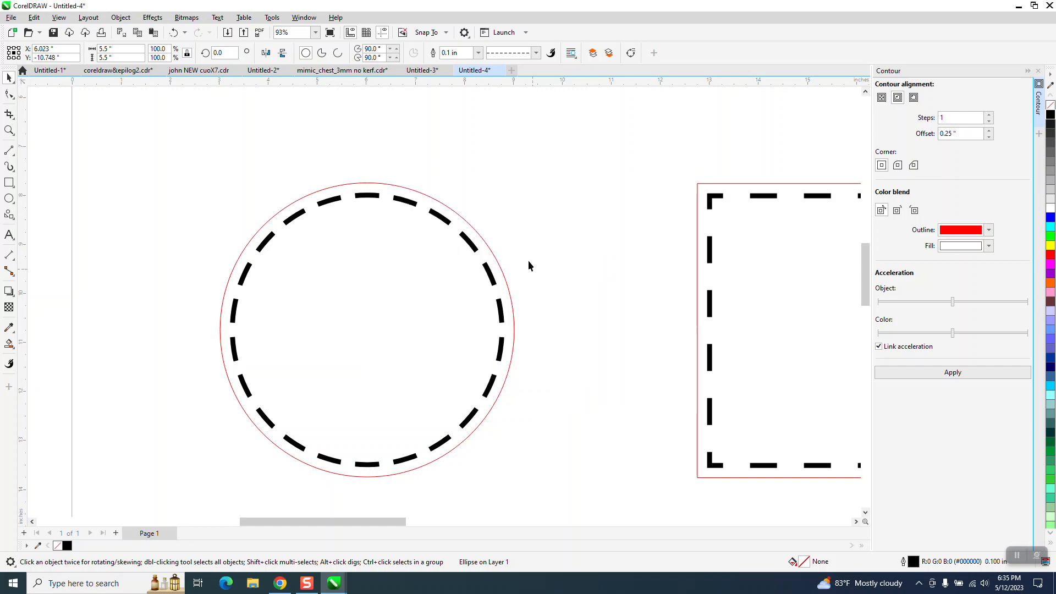
pyautogui.moveTo(30, 108)
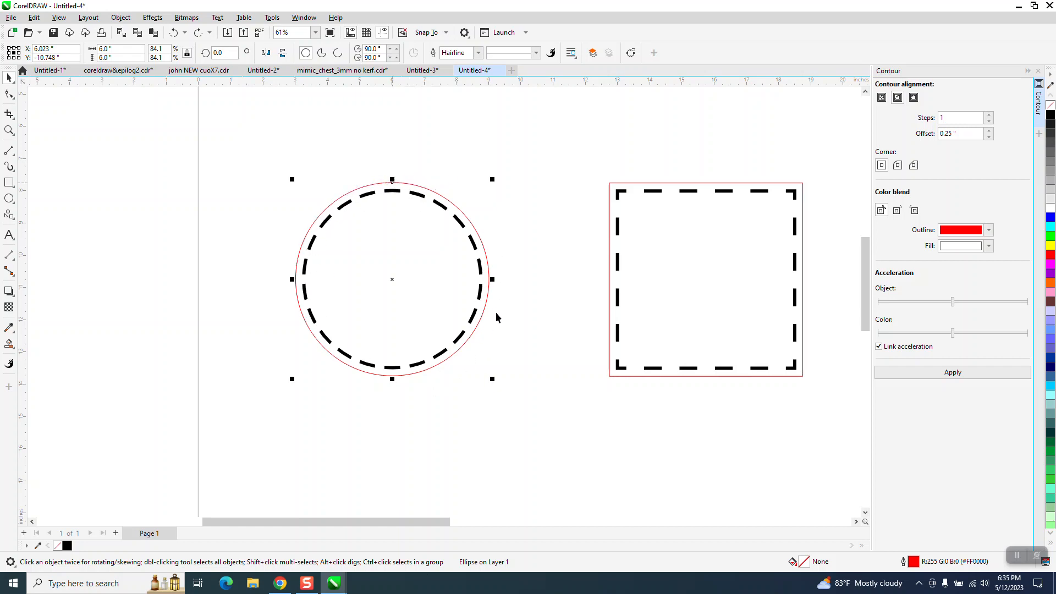
pyautogui.moveTo(353, 287)
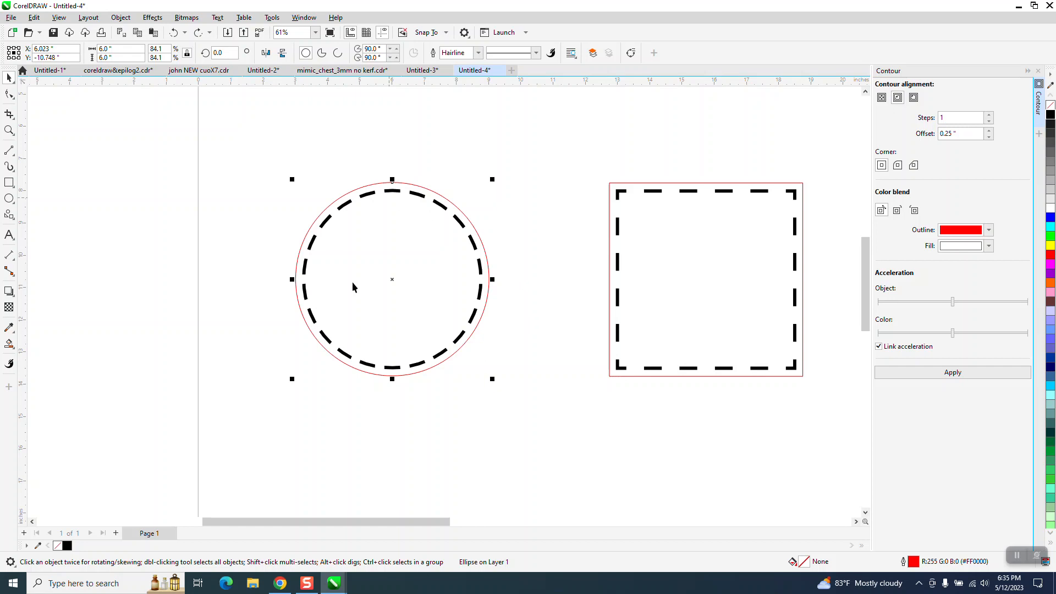
pyautogui.moveTo(506, 265)
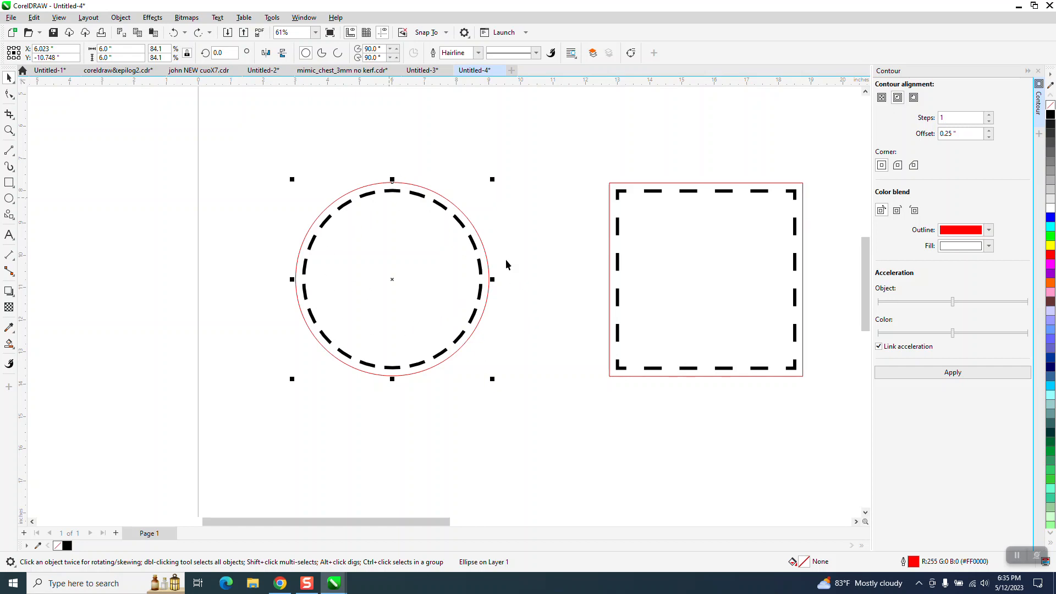
pyautogui.moveTo(427, 189)
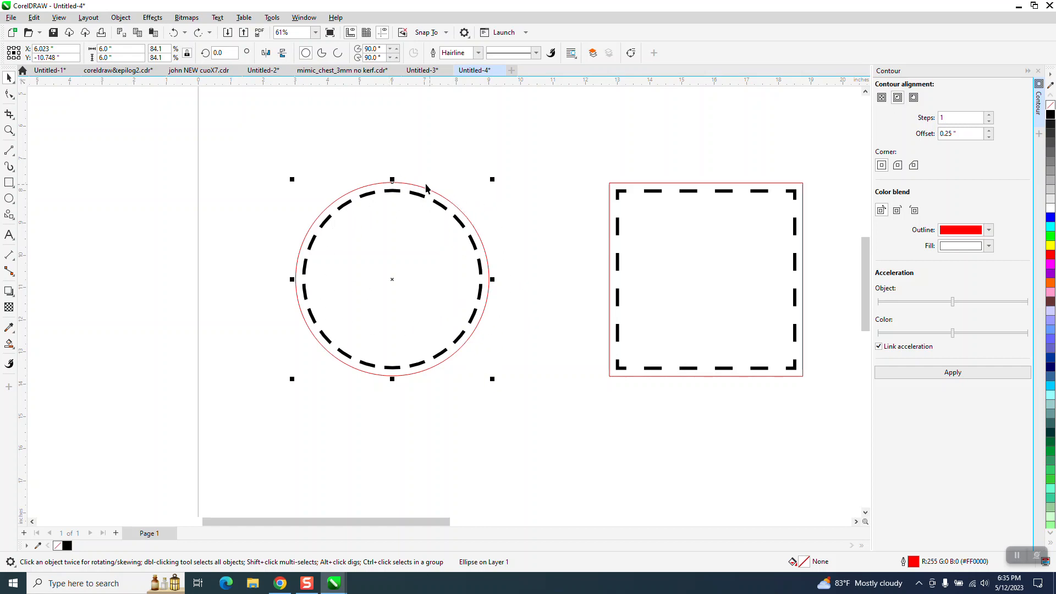
pyautogui.moveTo(391, 279)
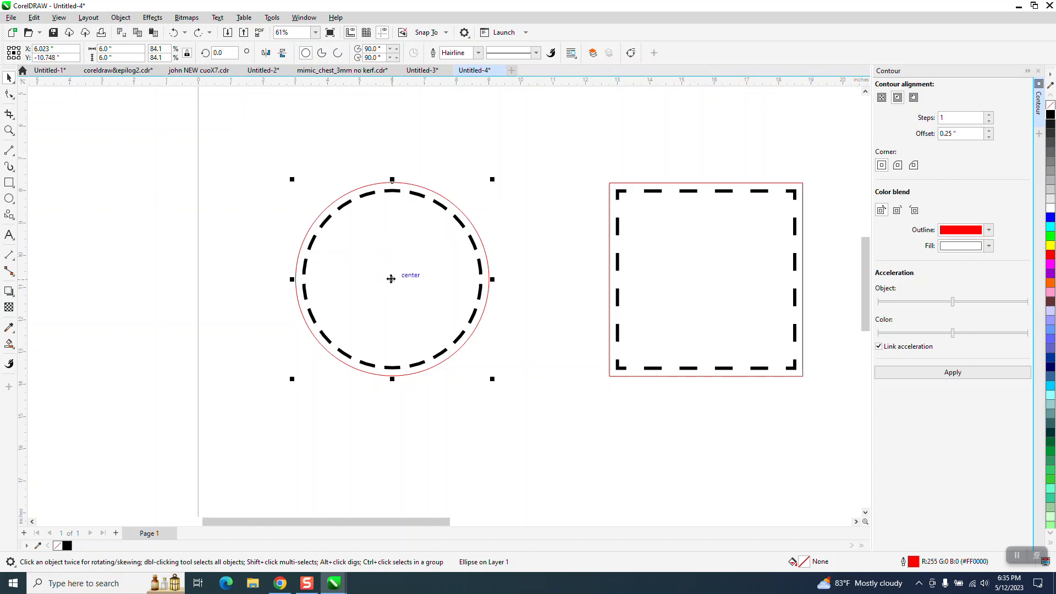
pyautogui.moveTo(382, 186)
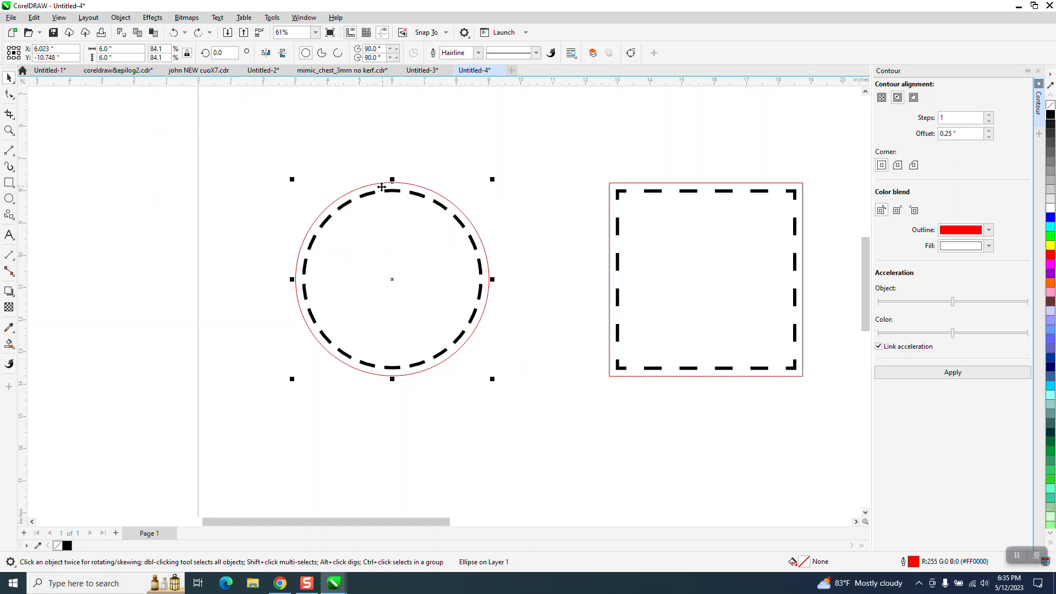
pyautogui.moveTo(479, 237)
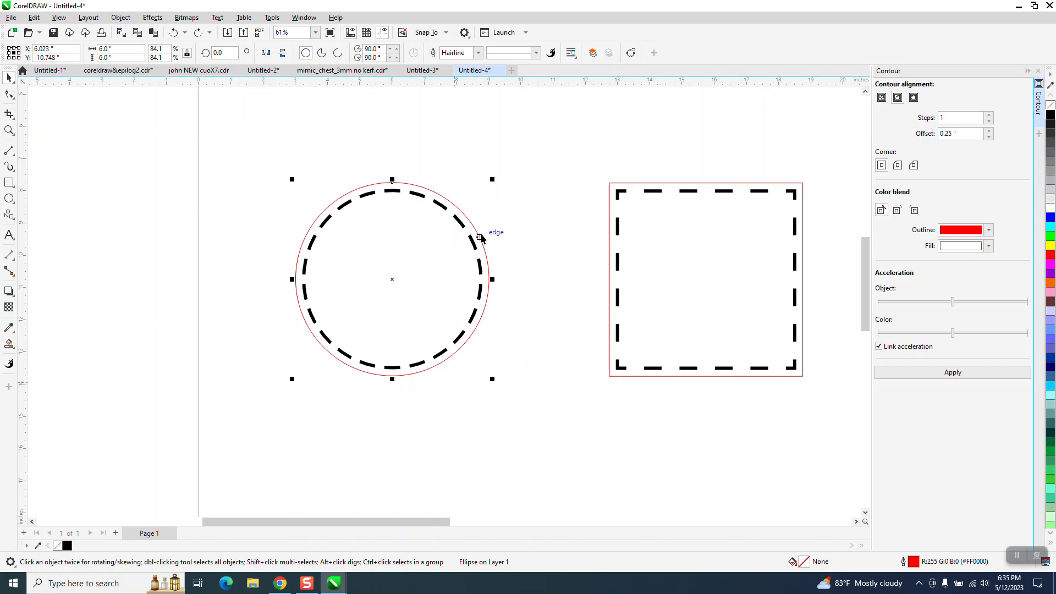
pyautogui.moveTo(303, 244)
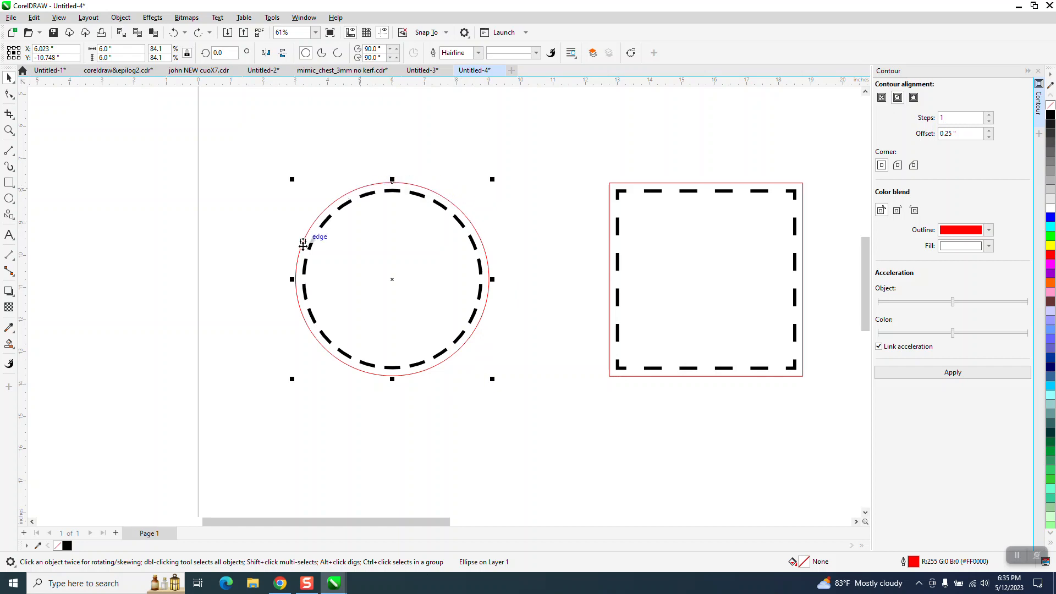
pyautogui.moveTo(490, 270)
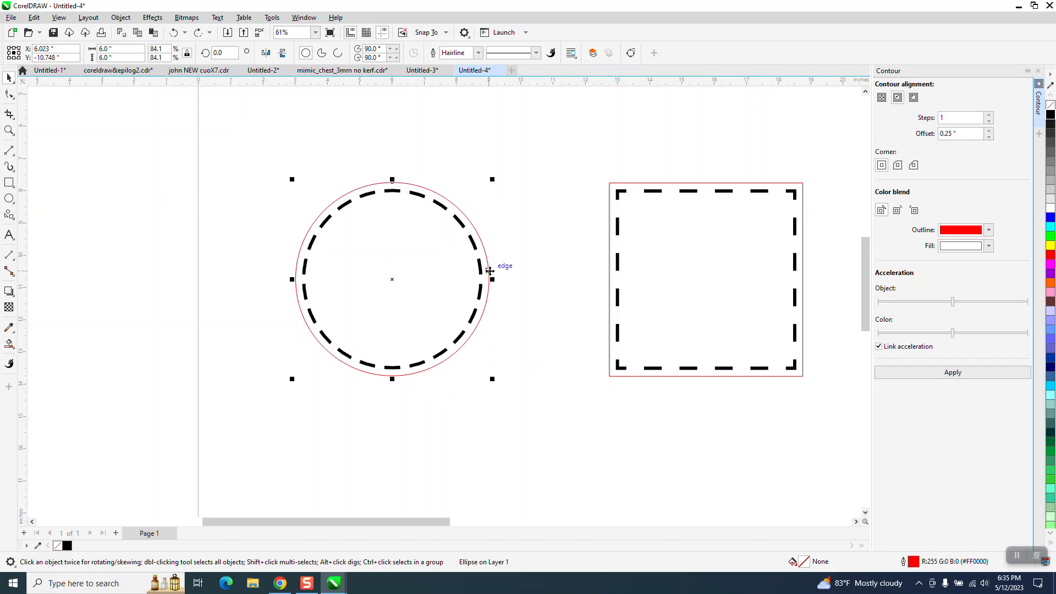
pyautogui.moveTo(441, 254)
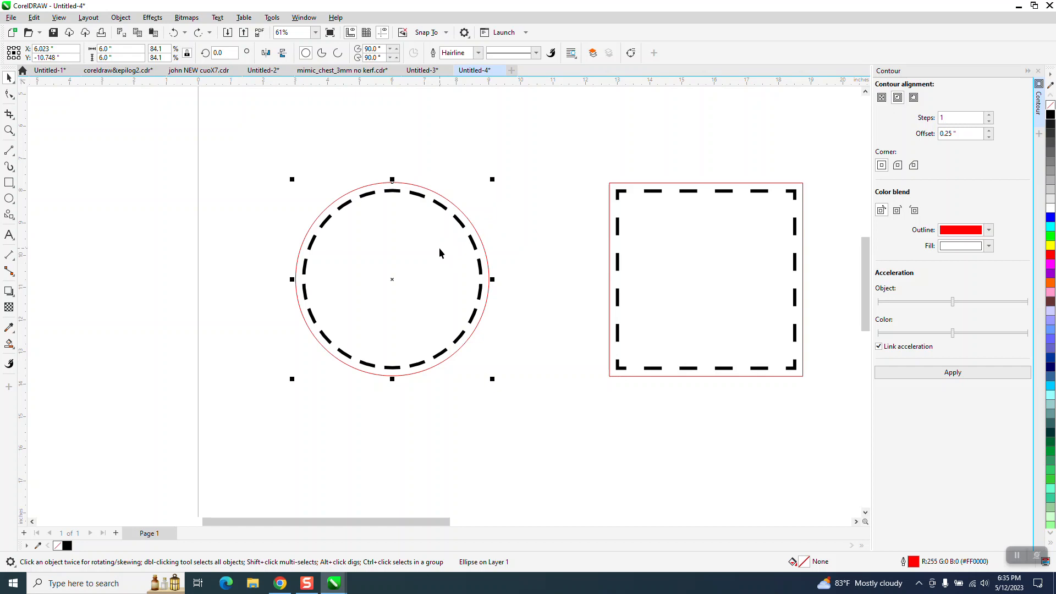